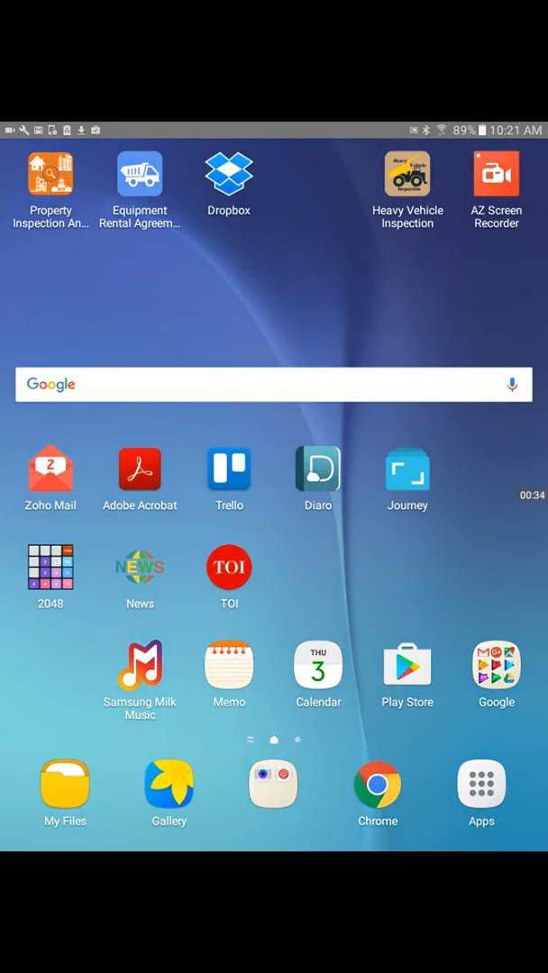
Search the Play Store for 'property inspect management' and open the JRS Innovation listing.
left_click(51, 172)
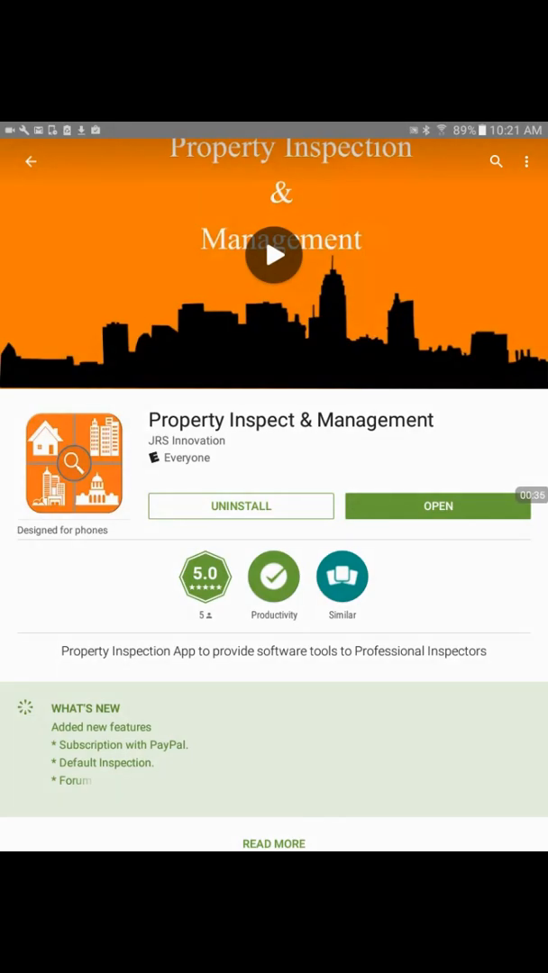
left_click(32, 161)
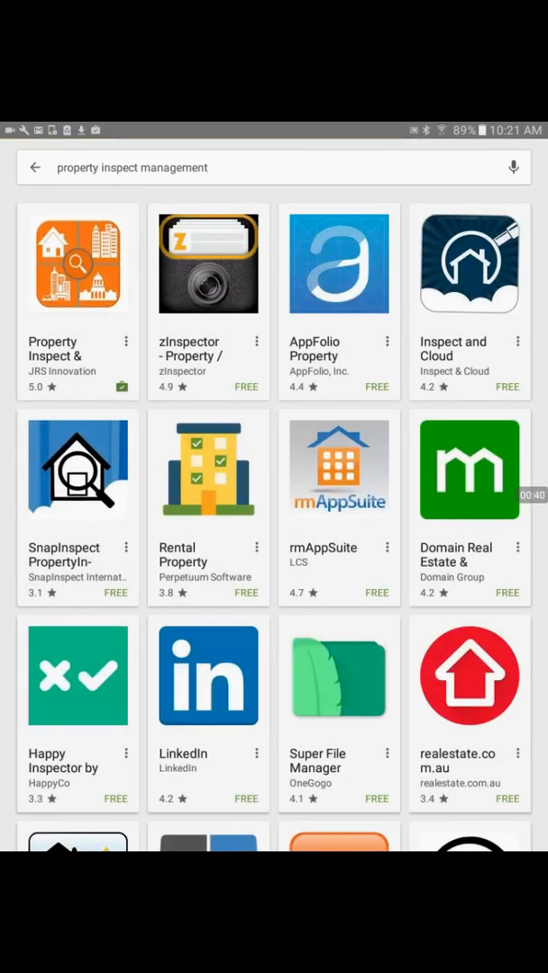
left_click(271, 167)
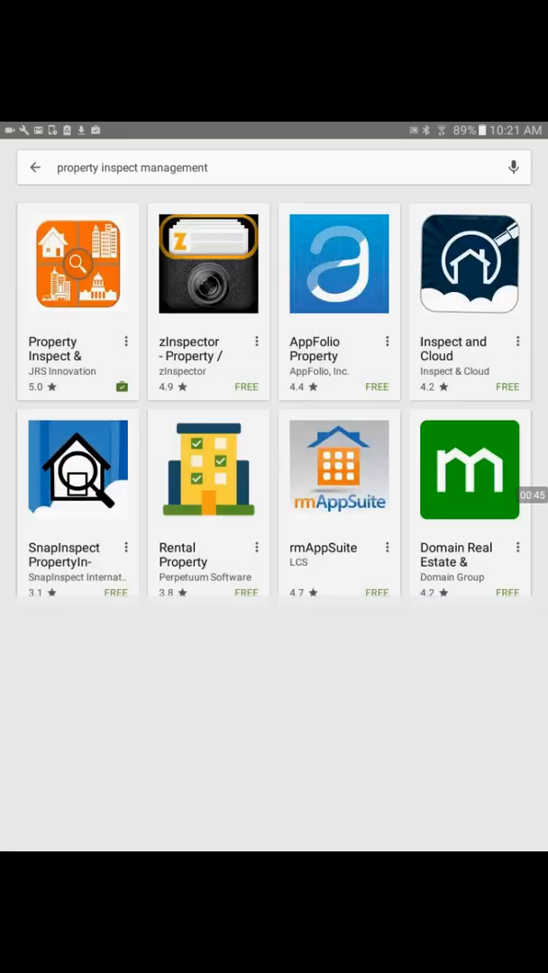
scroll("down", 3)
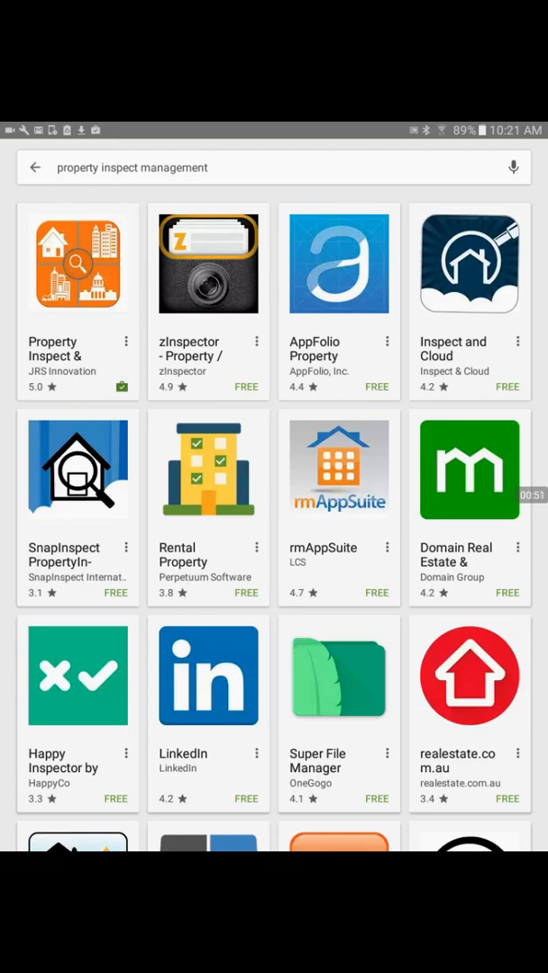
left_click(77, 262)
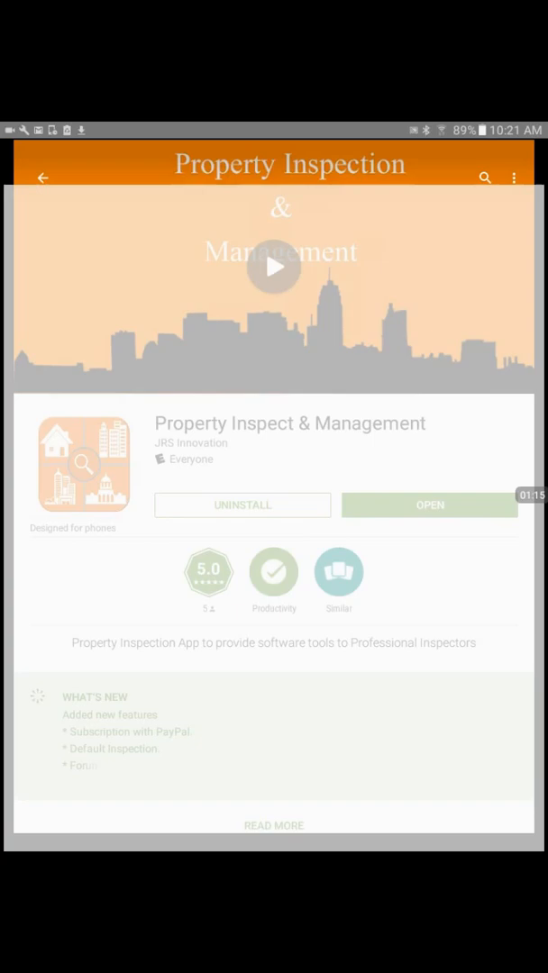
Launch the app, allow access to photos, media and files, and advance the introduction slides.
left_click(430, 505)
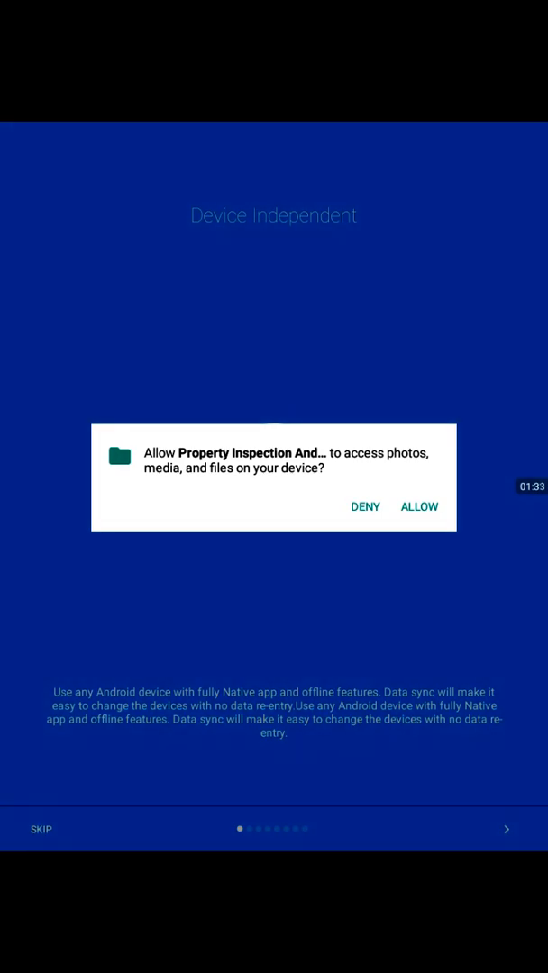
left_click(418, 507)
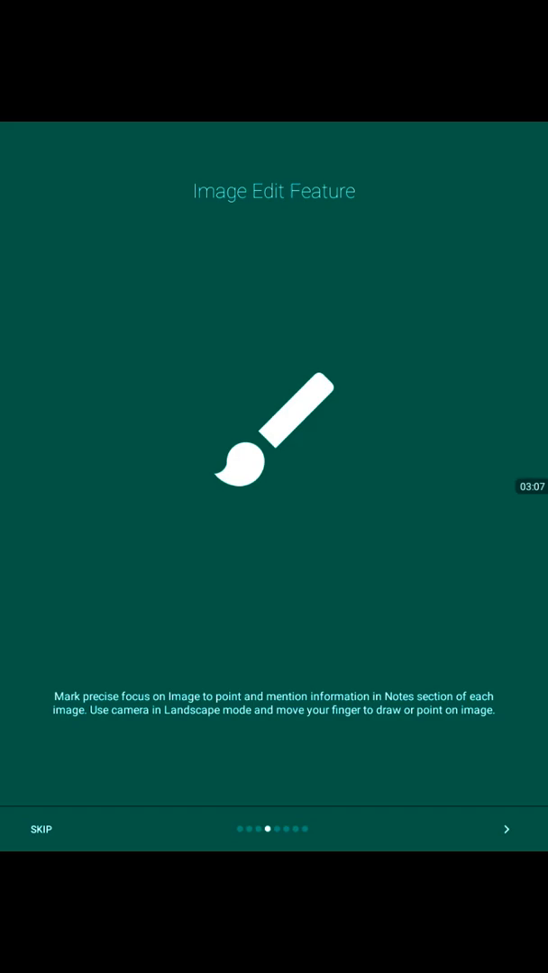
left_click(505, 829)
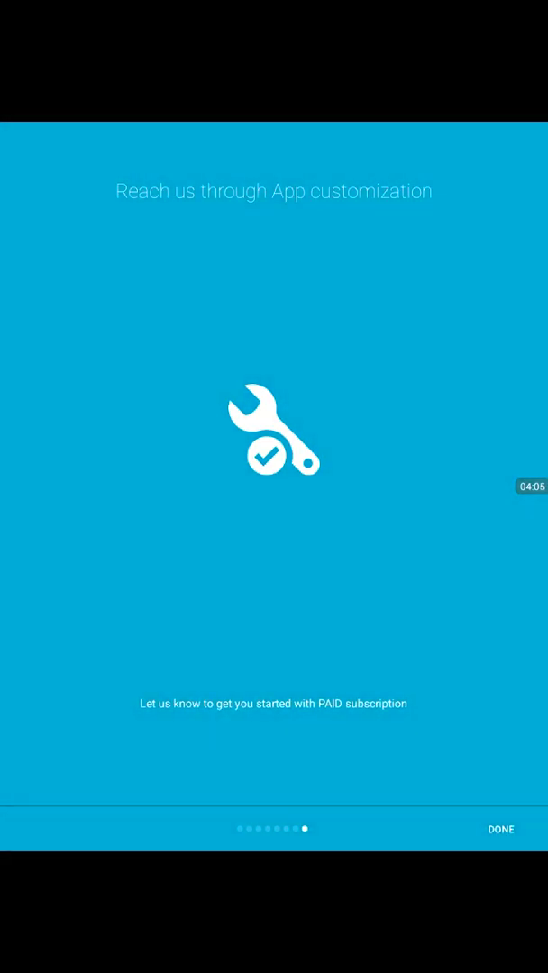
Finish the introduction, sign in with a Google account, and allow contacts access.
left_click(501, 829)
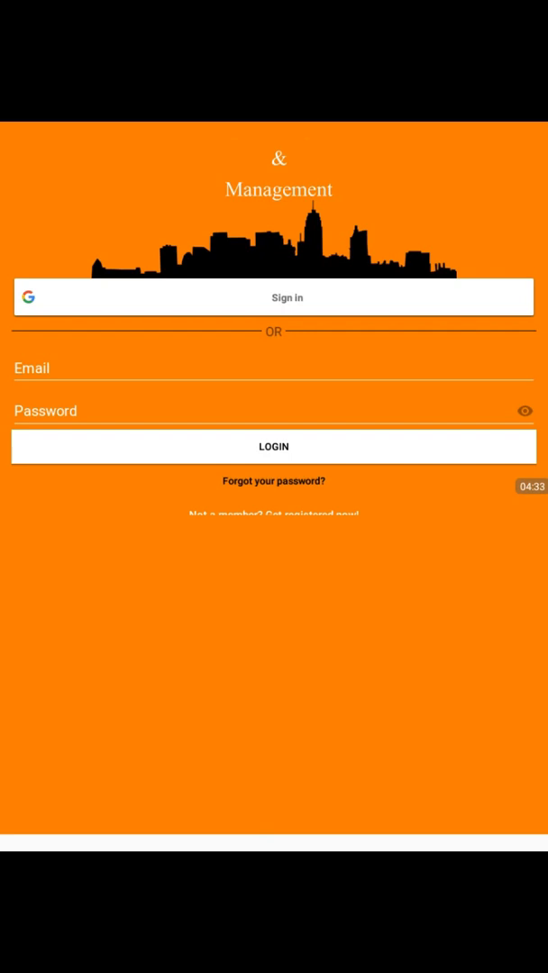
left_click(274, 446)
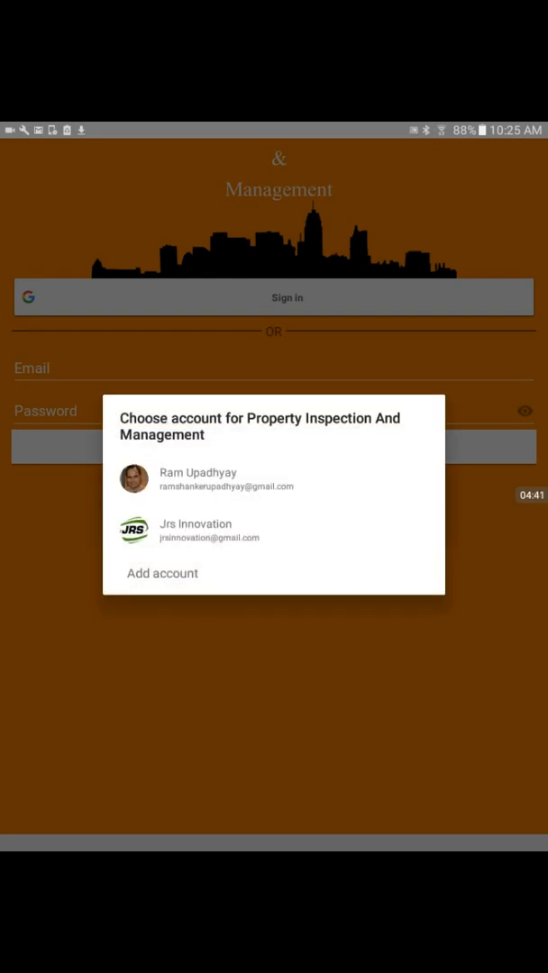
left_click(207, 479)
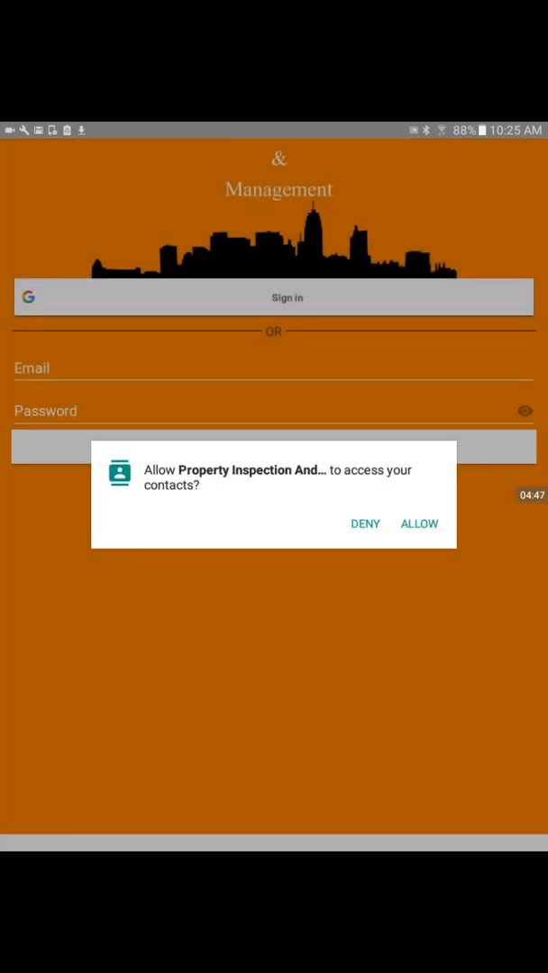
left_click(418, 523)
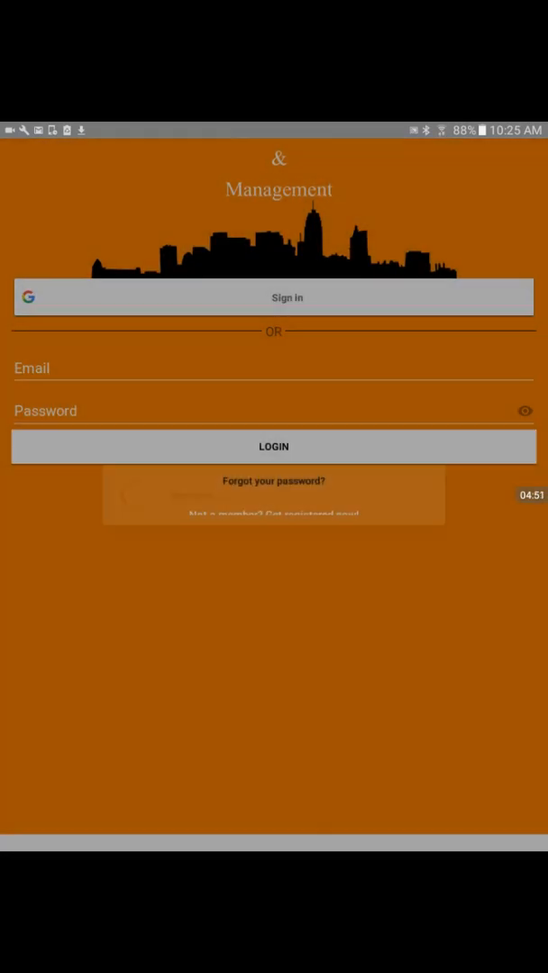
left_click(274, 446)
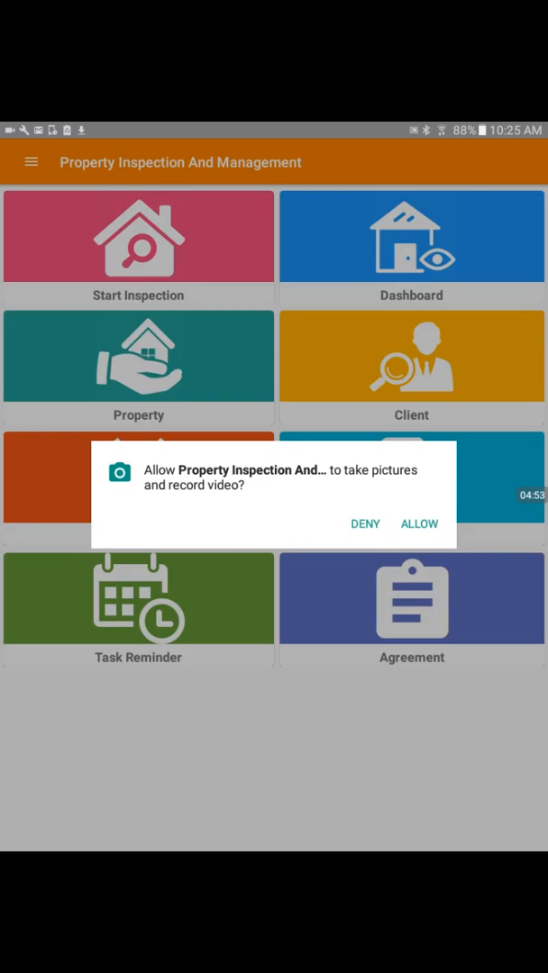
Allow camera and video access, then open the company's User Profile.
left_click(419, 523)
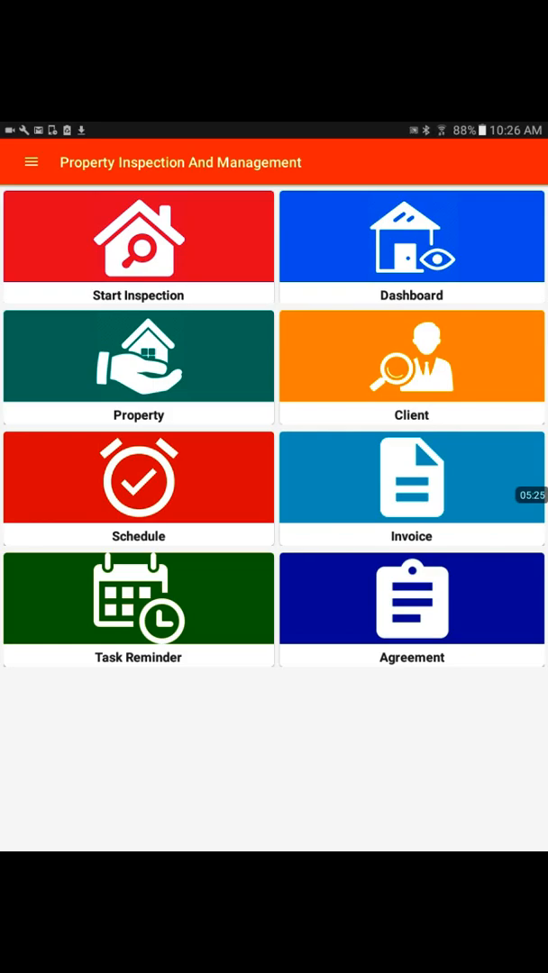
left_click(32, 163)
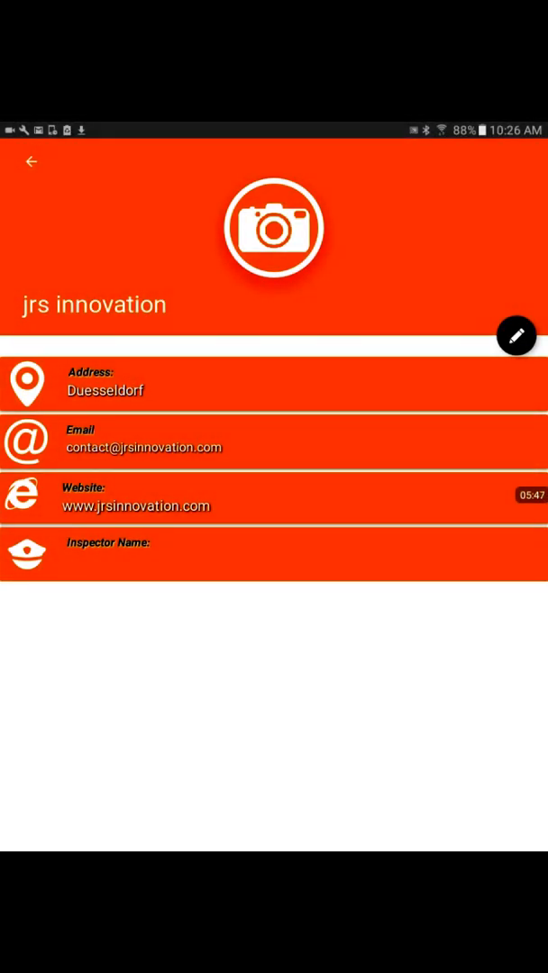
Set the profile's inspector name to Tim, add a logo picture, and save.
left_click(516, 334)
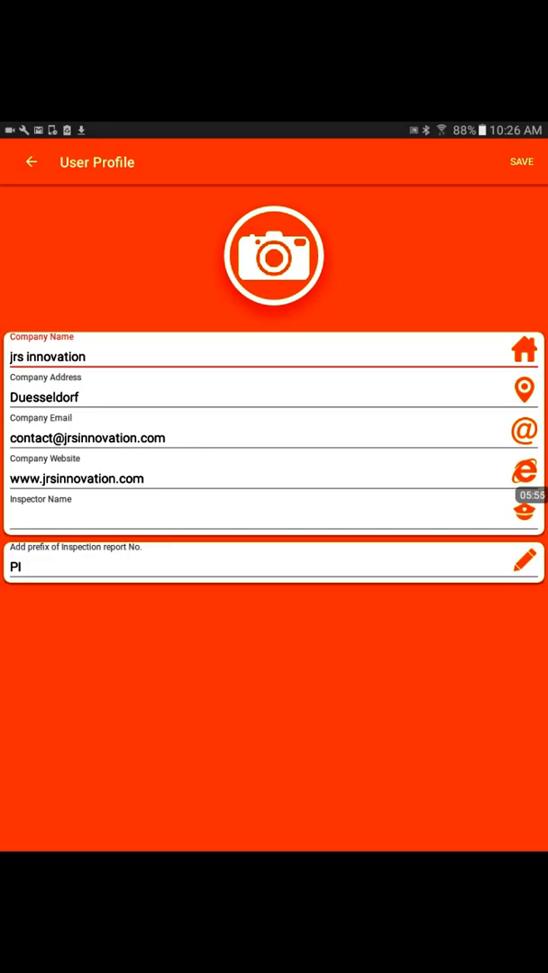
left_click(271, 511)
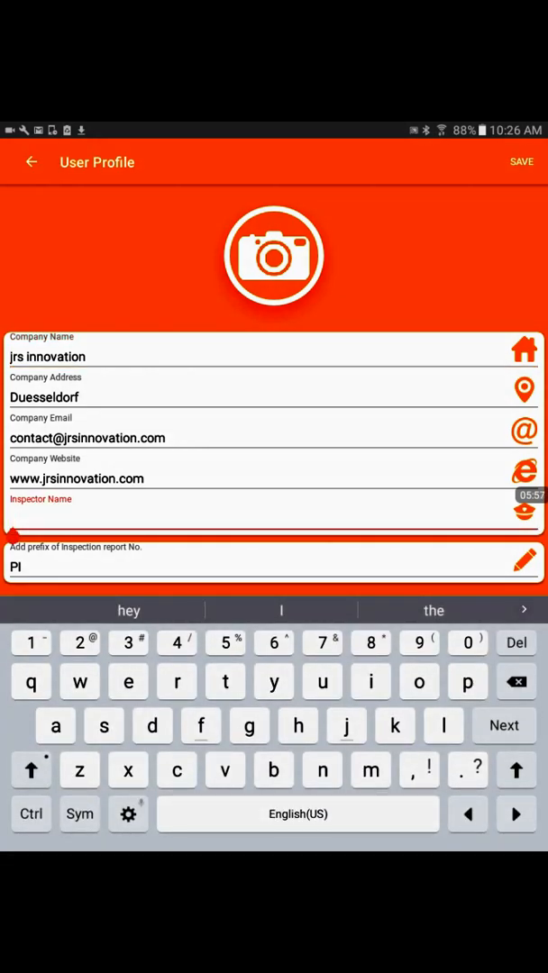
type("Tim")
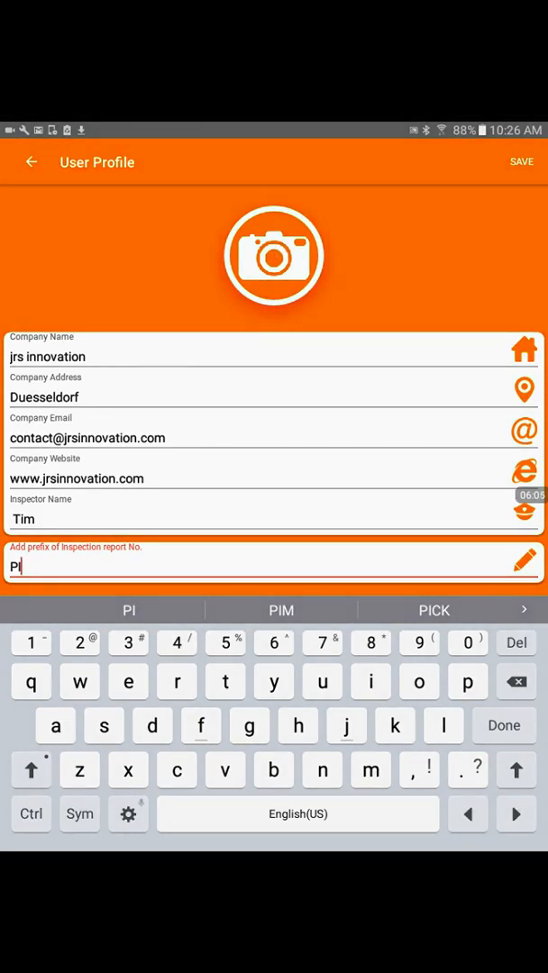
left_click(273, 256)
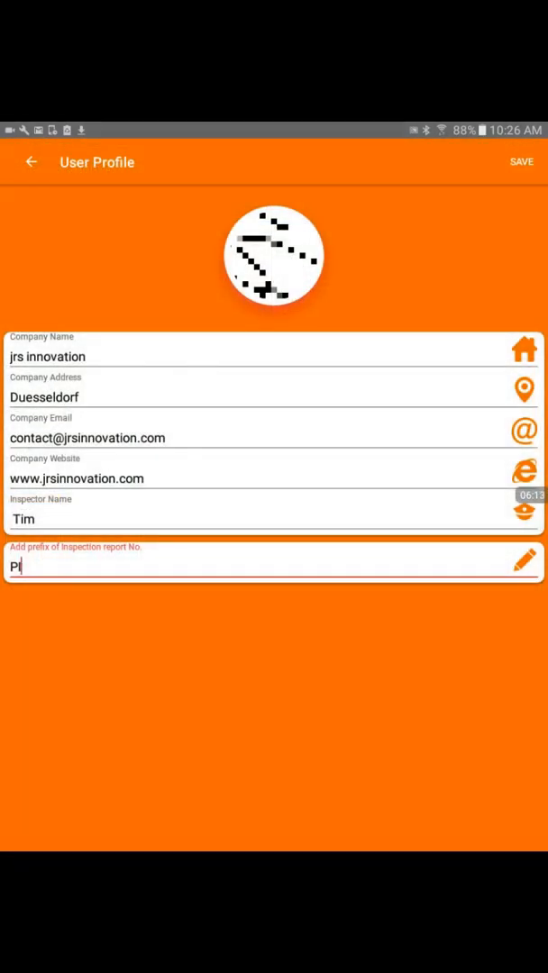
left_click(521, 162)
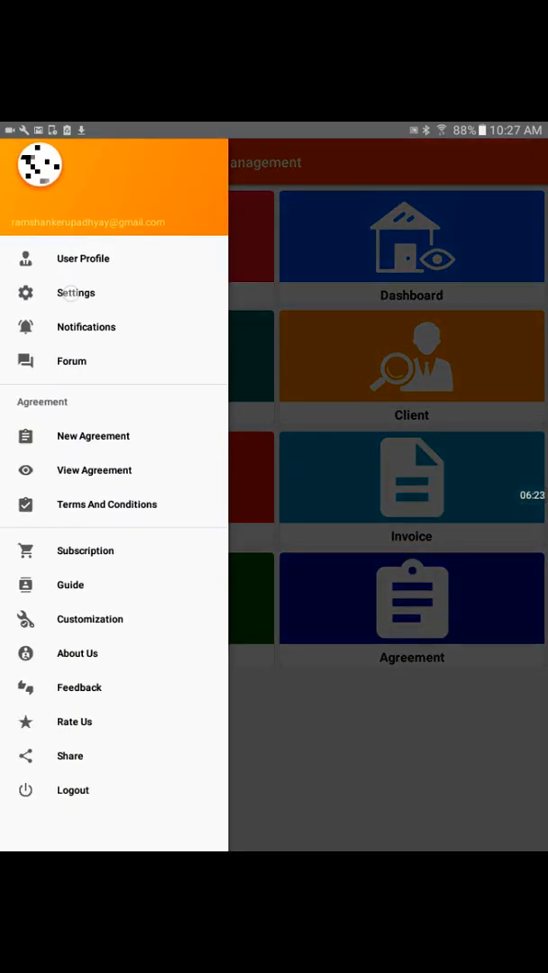
left_click(76, 292)
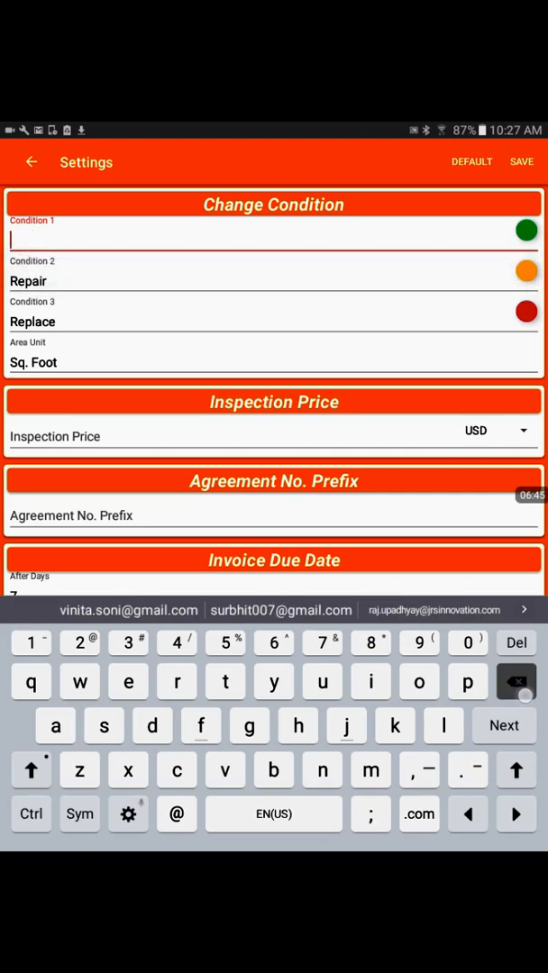
Start renaming the Condition 1 label to Excellent by typing 'ex' with a capital first letter.
left_click(31, 769)
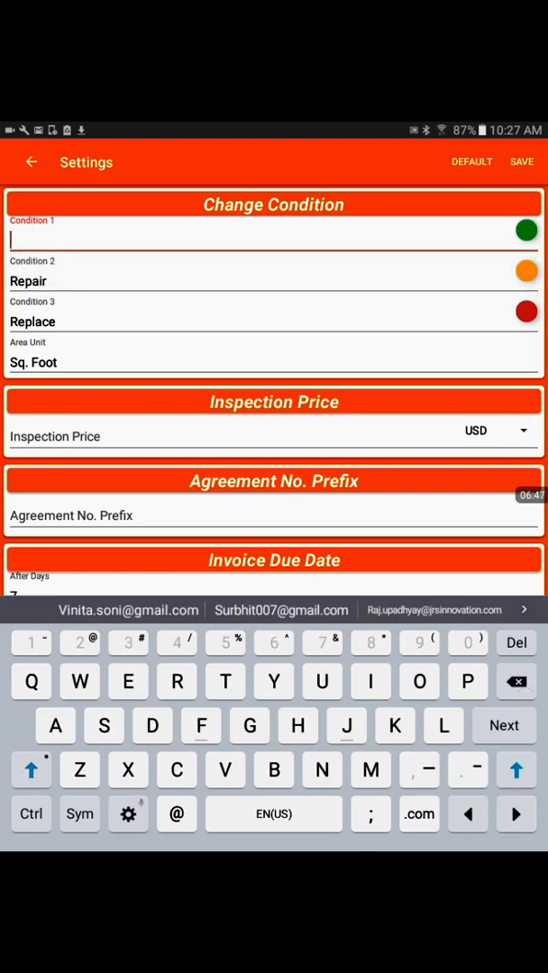
left_click(31, 769)
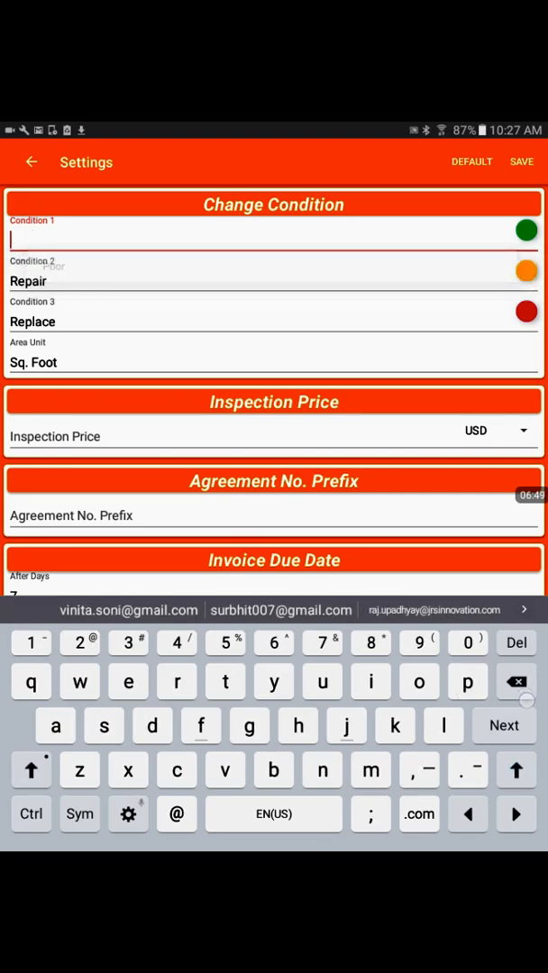
type("ex")
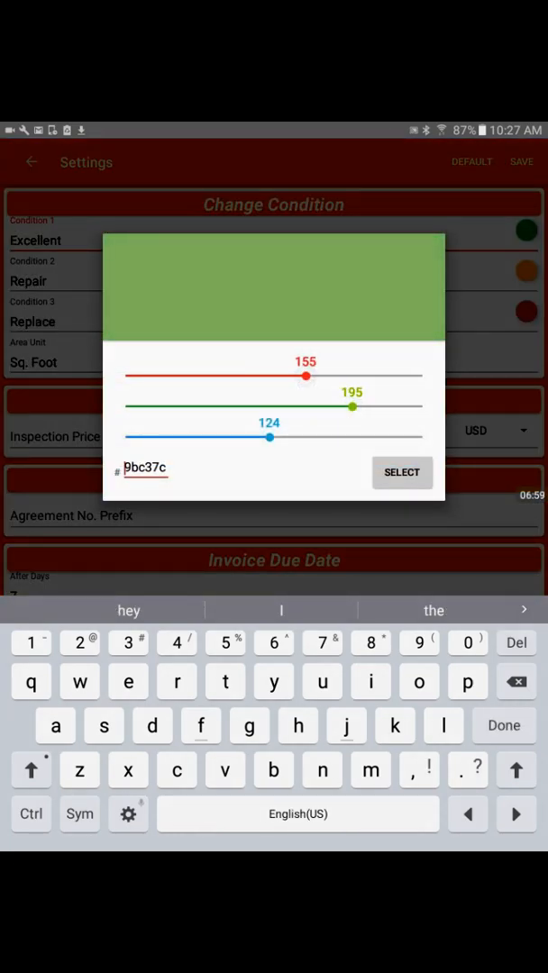
Confirm the soft green colour (RGB 155/195/124) for Excellent.
left_click(402, 472)
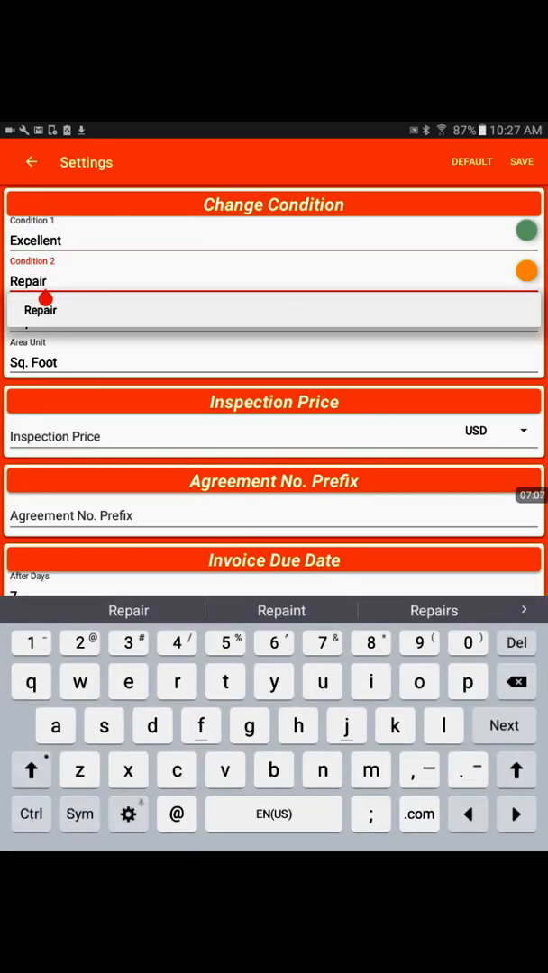
Choose Sq. Meter from the Area Unit dropdown.
left_click(274, 362)
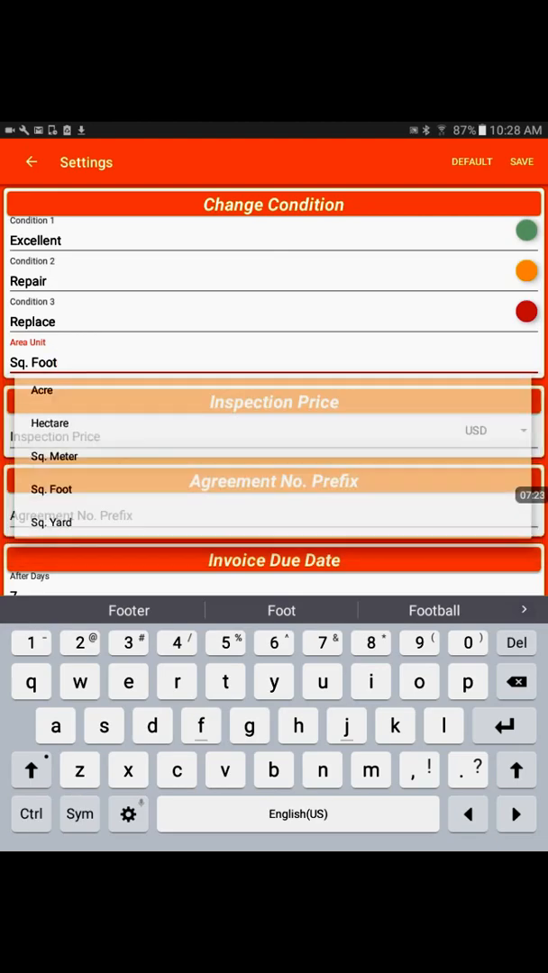
left_click(54, 456)
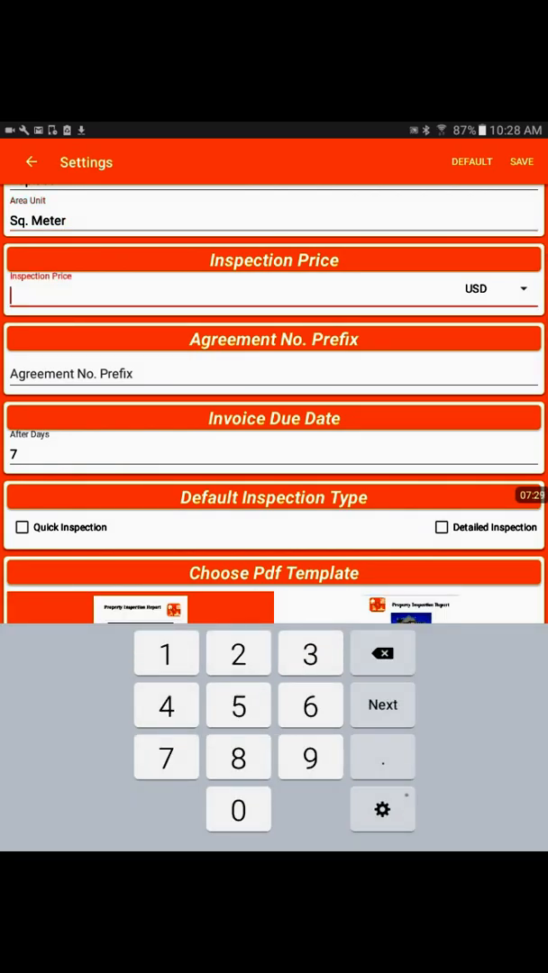
Set inspection price 500 and agreement prefix jrs, select Quick Inspection, and save the settings.
type("500")
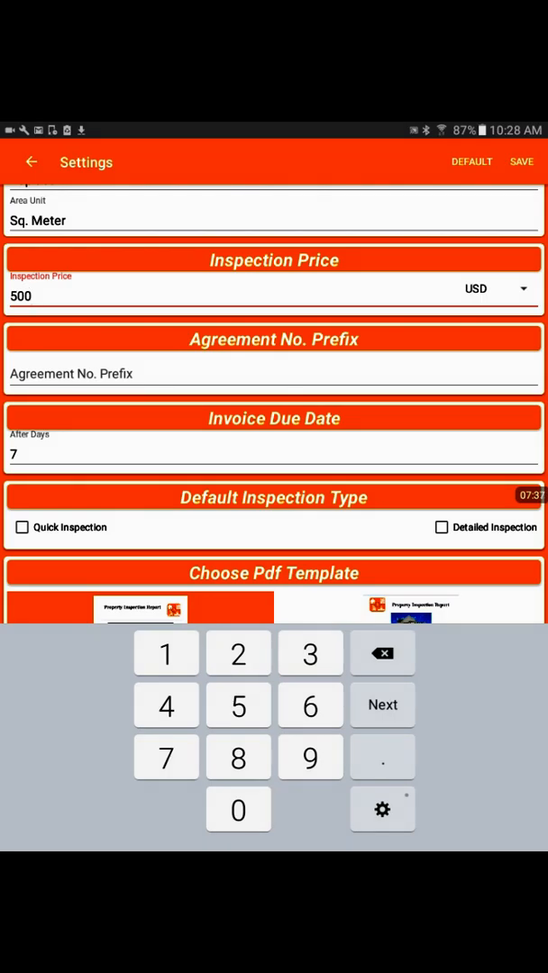
left_click(274, 373)
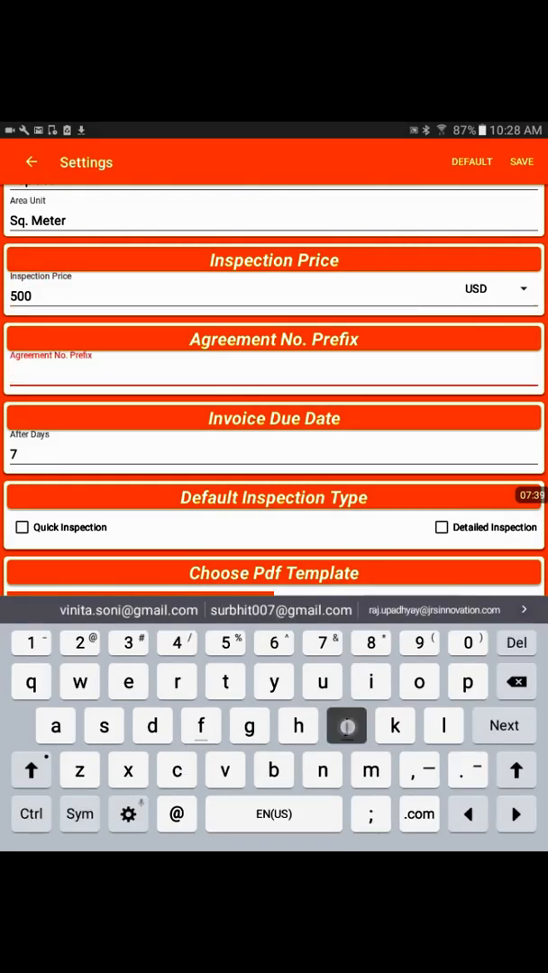
type("jrs")
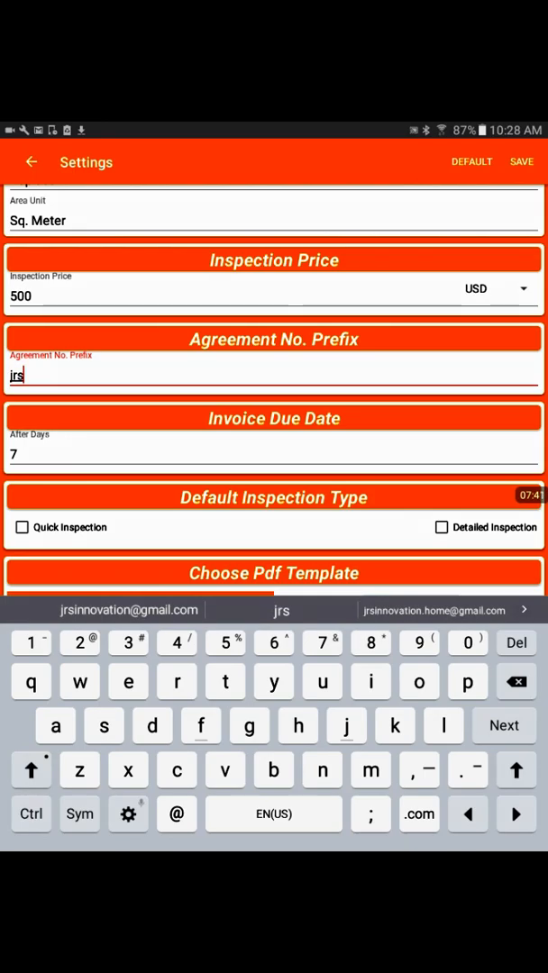
left_click(270, 454)
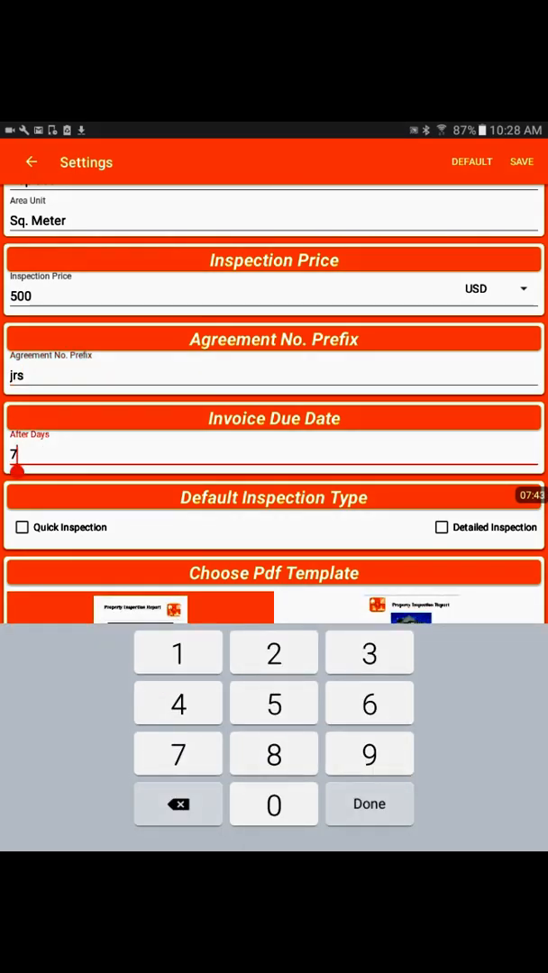
scroll("down", 3)
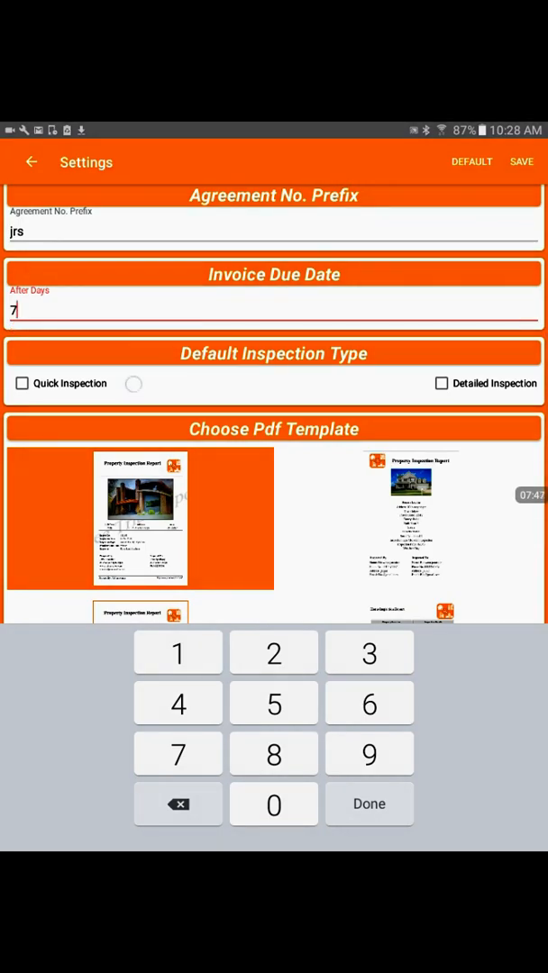
scroll("up", 3)
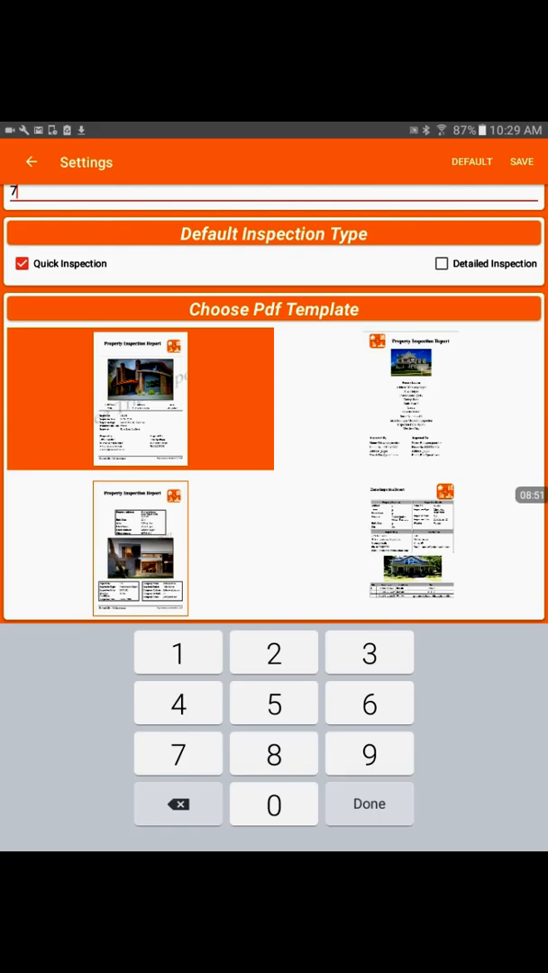
left_click(30, 163)
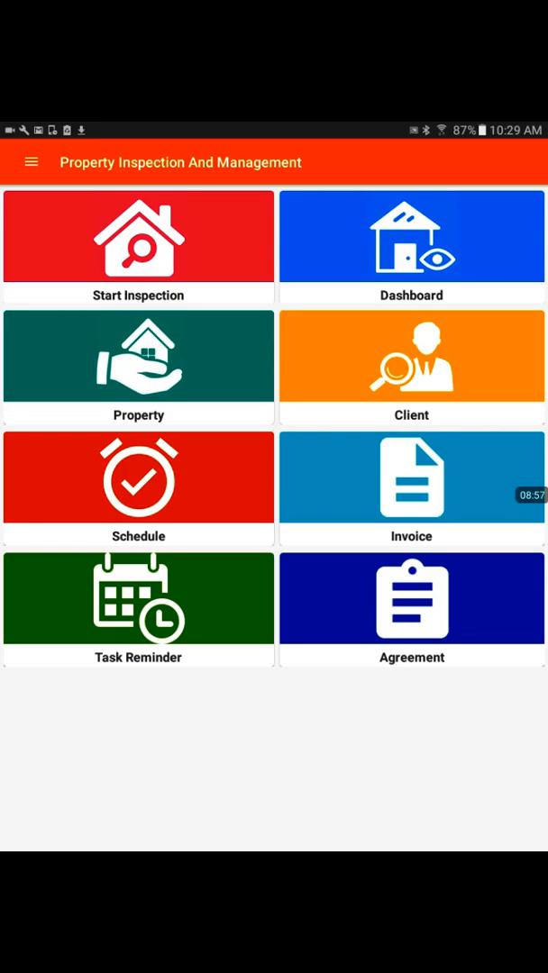
left_click(73, 244)
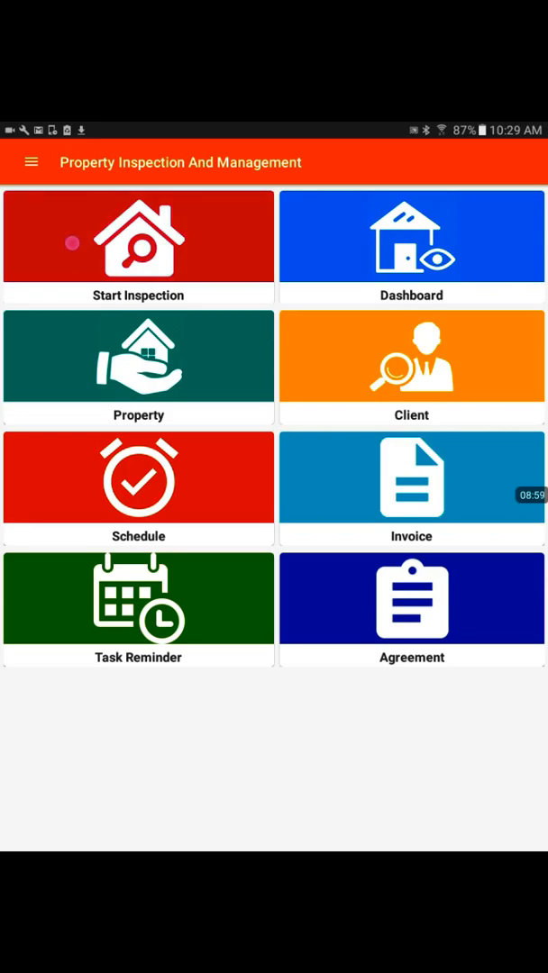
left_click(138, 243)
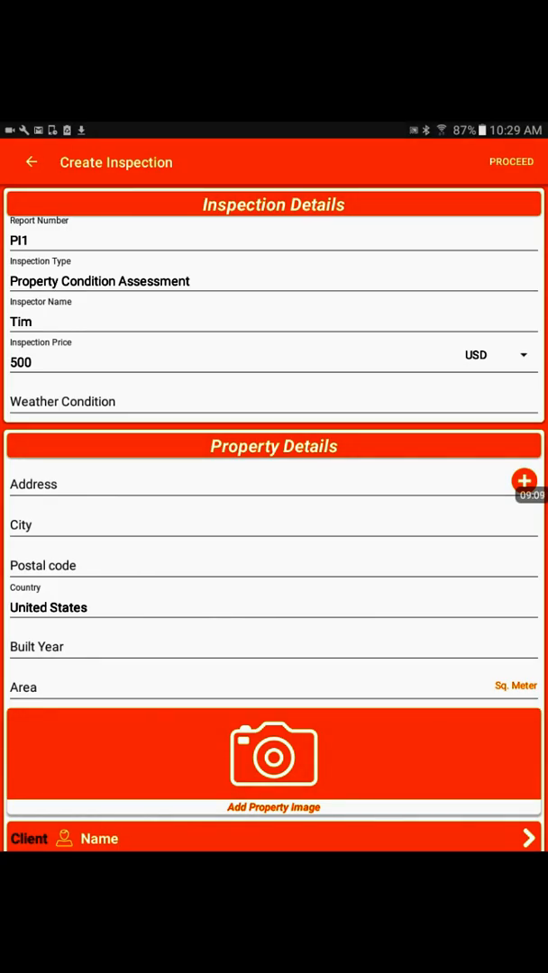
left_click(32, 162)
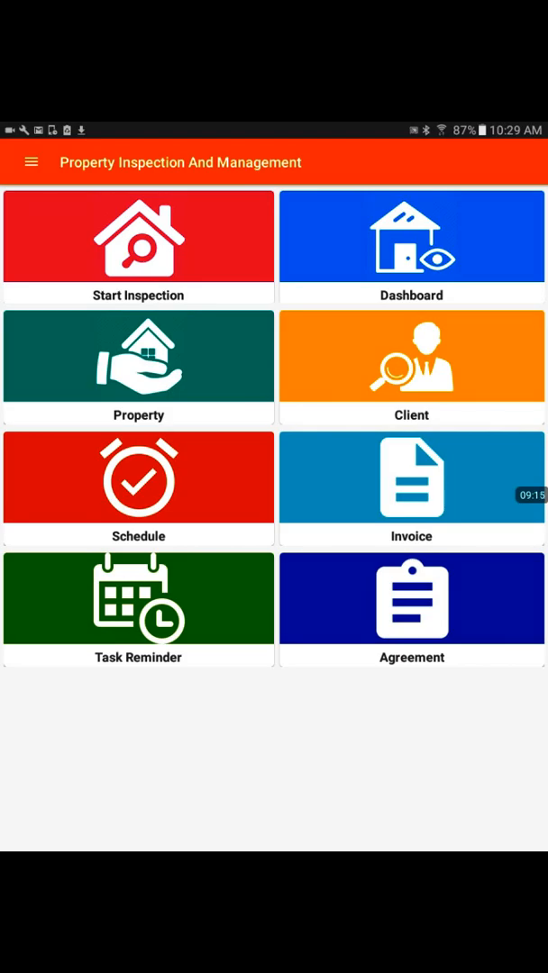
left_click(138, 367)
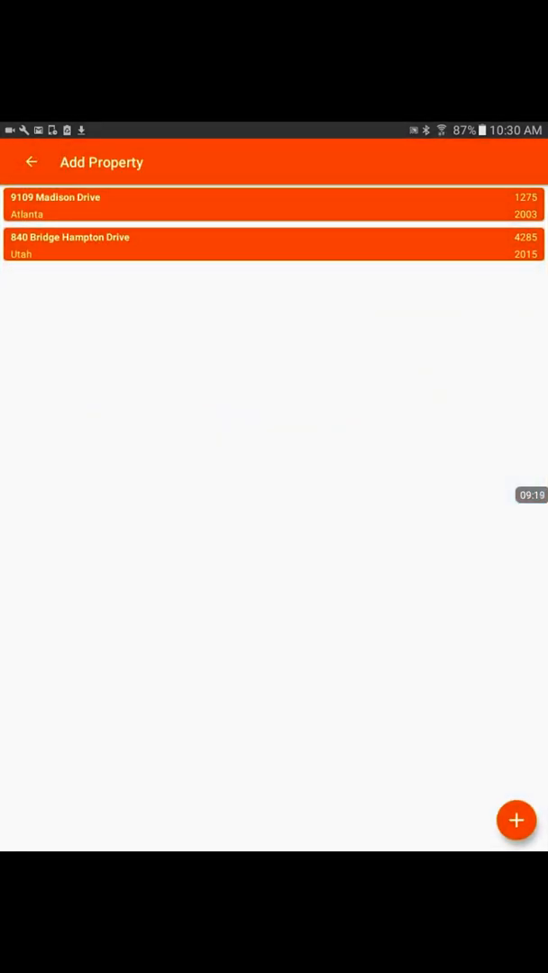
left_click(270, 243)
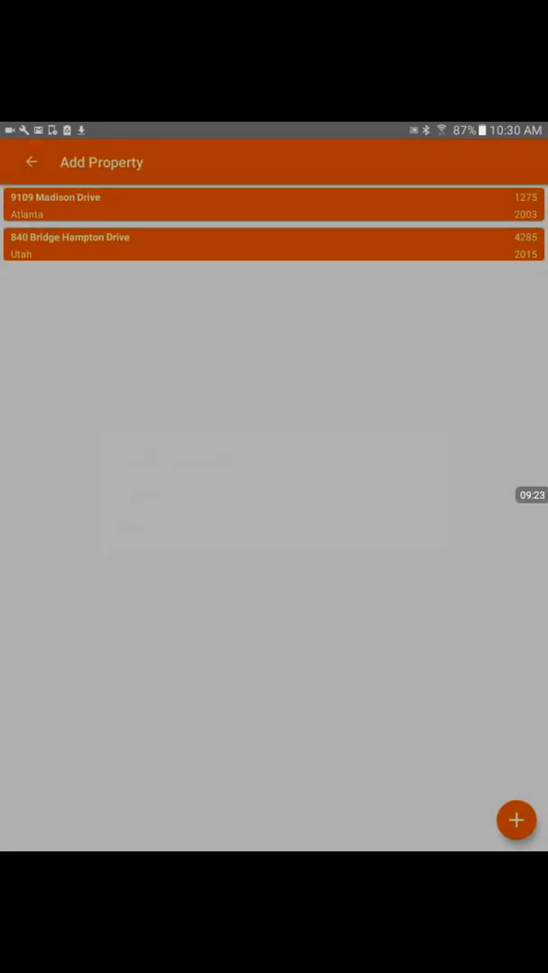
left_click(270, 243)
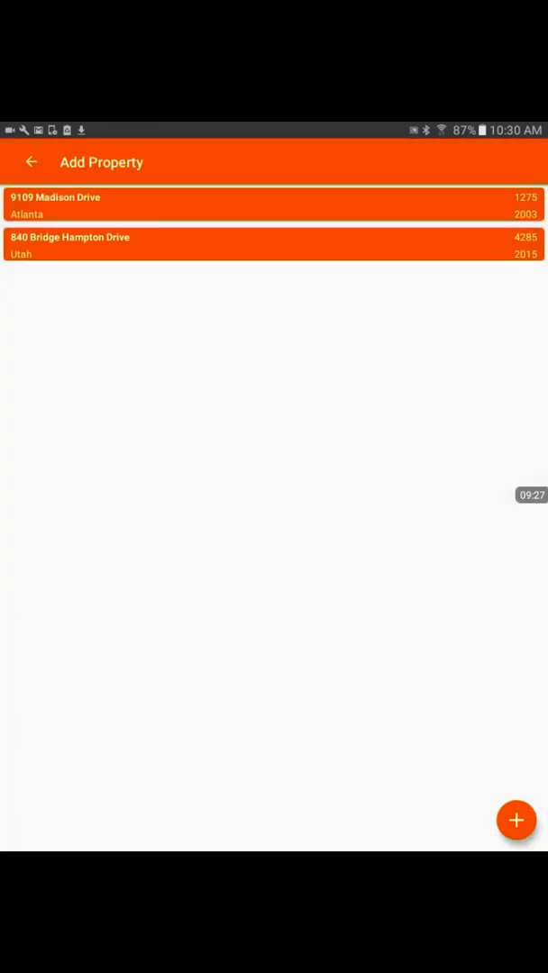
left_click(31, 162)
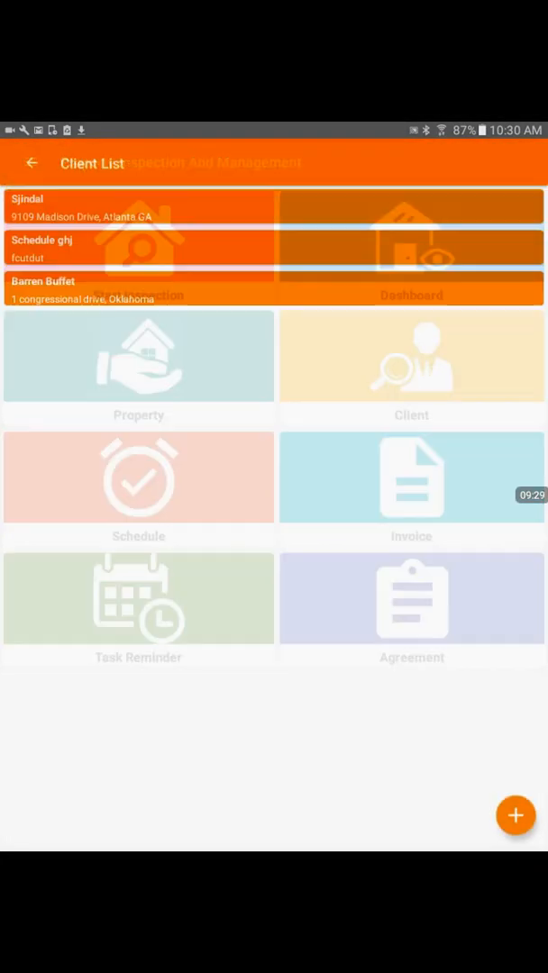
left_click(137, 288)
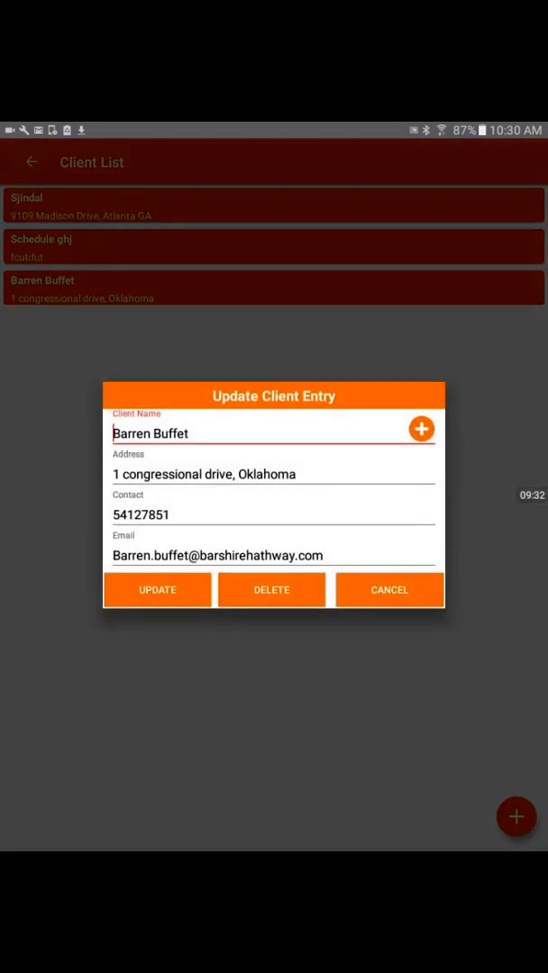
left_click(389, 590)
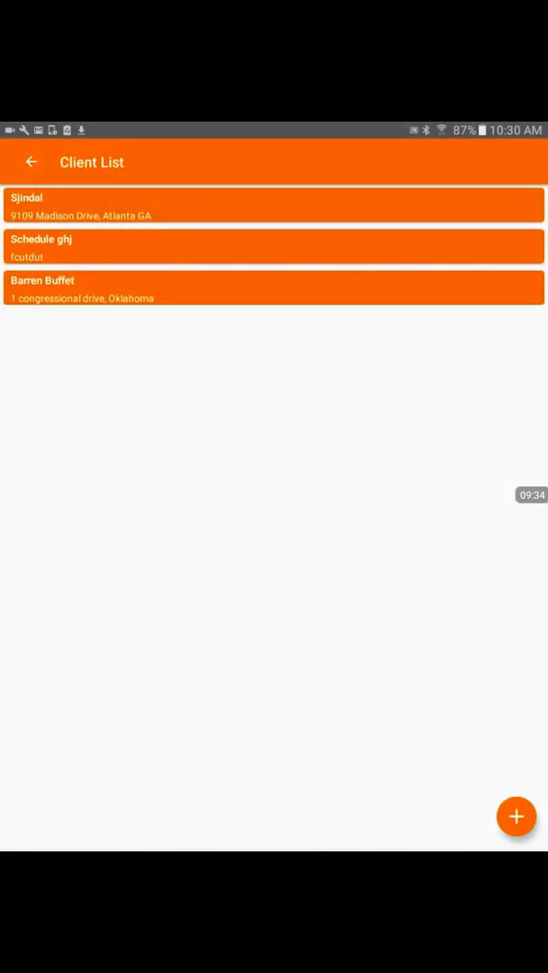
left_click(517, 816)
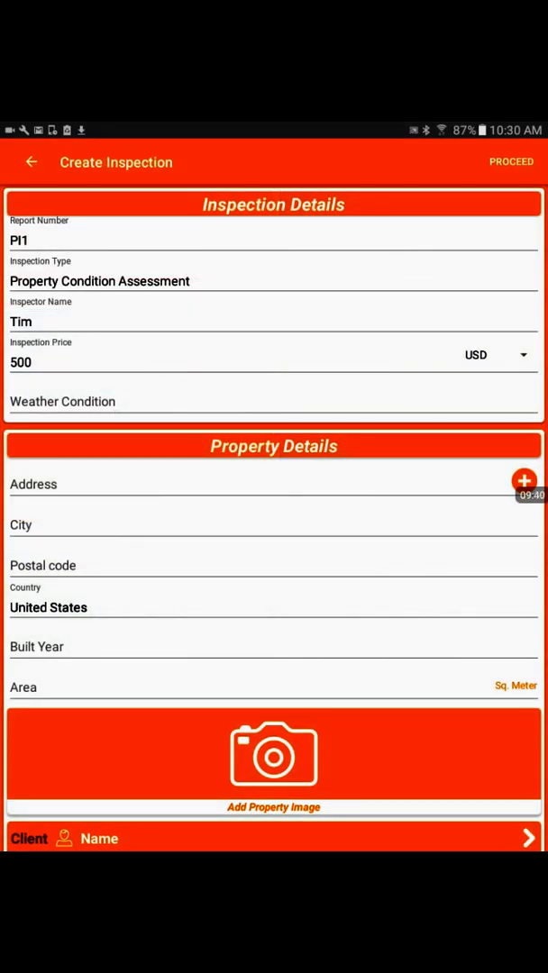
left_click(271, 401)
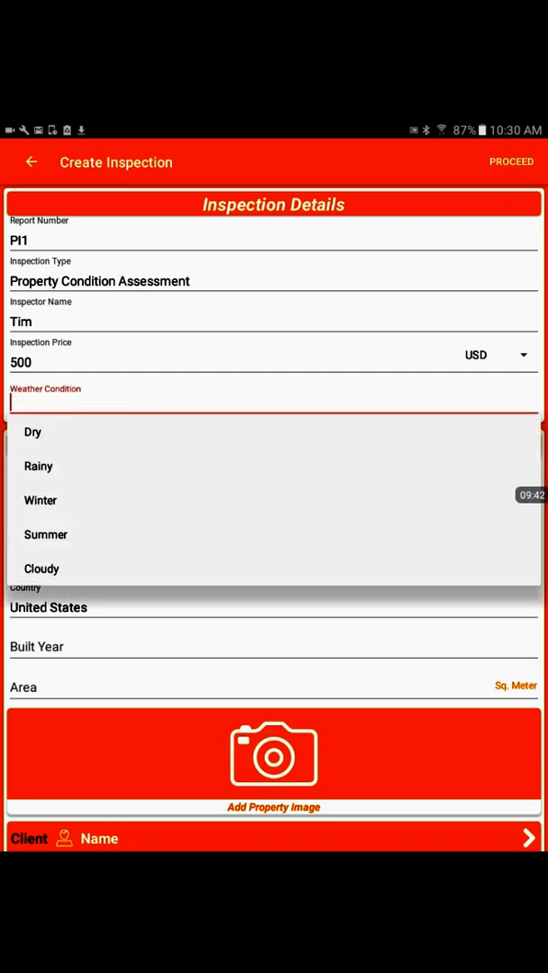
left_click(45, 534)
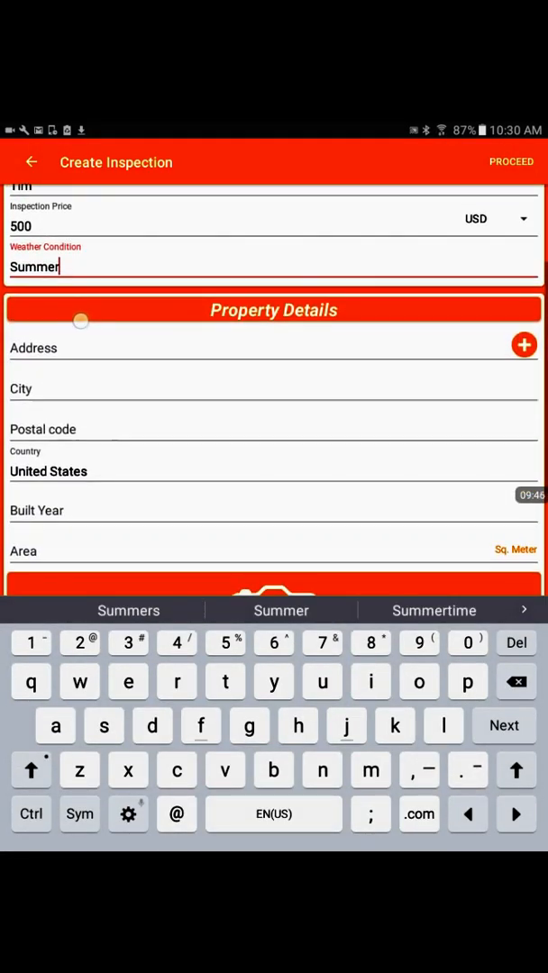
scroll("up", 3)
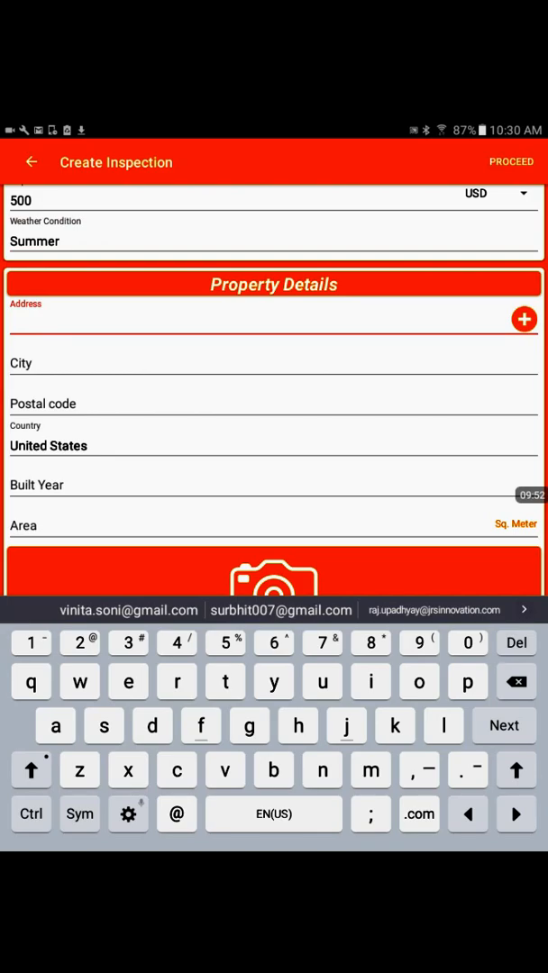
left_click(523, 319)
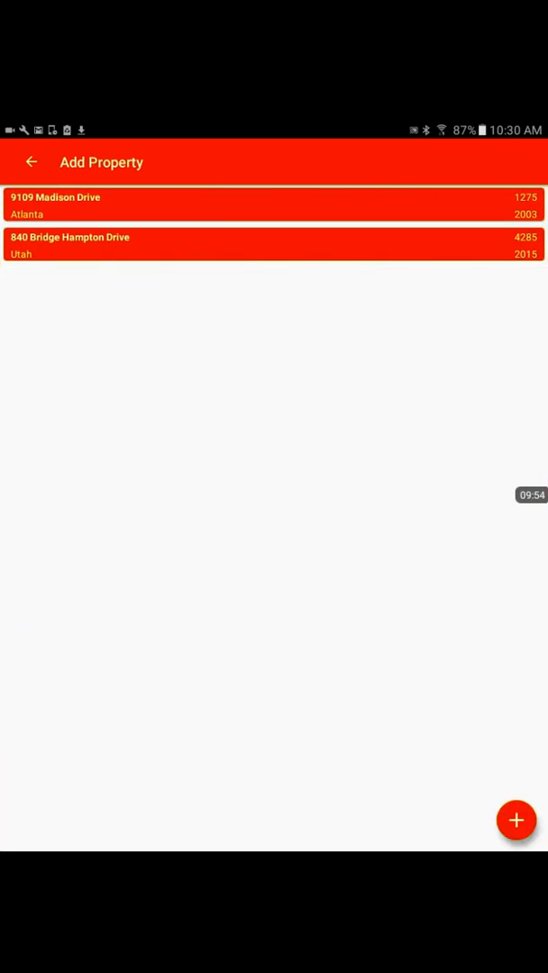
left_click(271, 245)
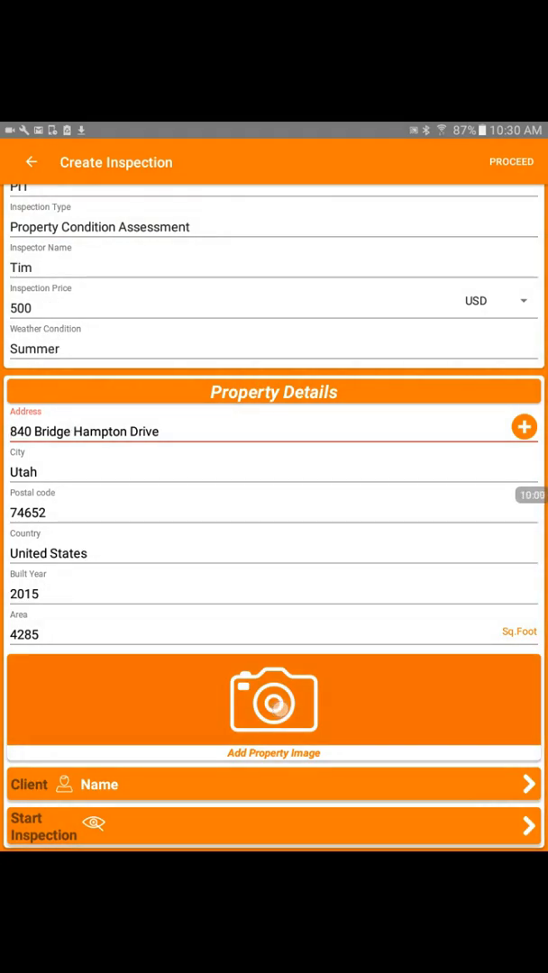
Add a property photo, assign client Barren Buffet, and start the inspection checklist.
left_click(273, 701)
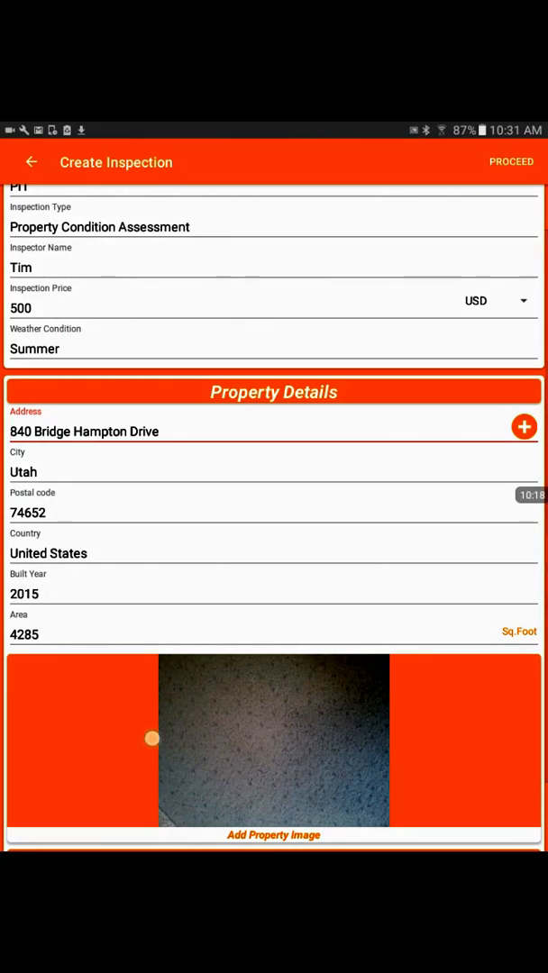
left_click(32, 162)
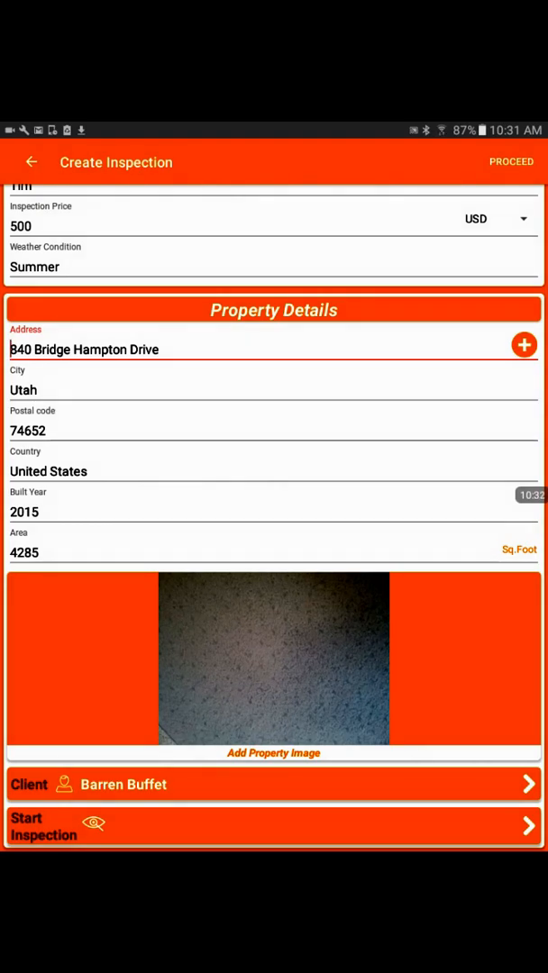
left_click(274, 826)
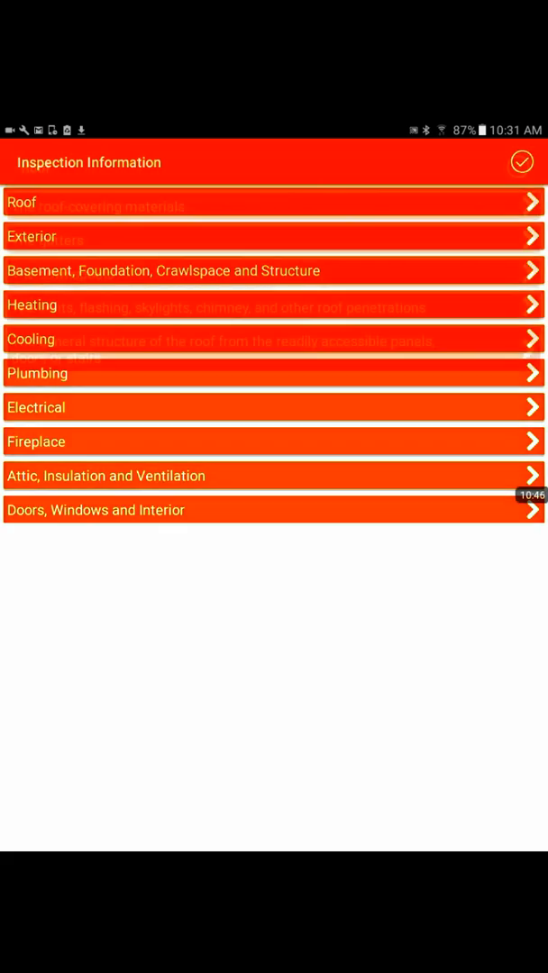
Name the roof-covering area 'Roof Covering Material' and rate it Excellent.
left_click(270, 201)
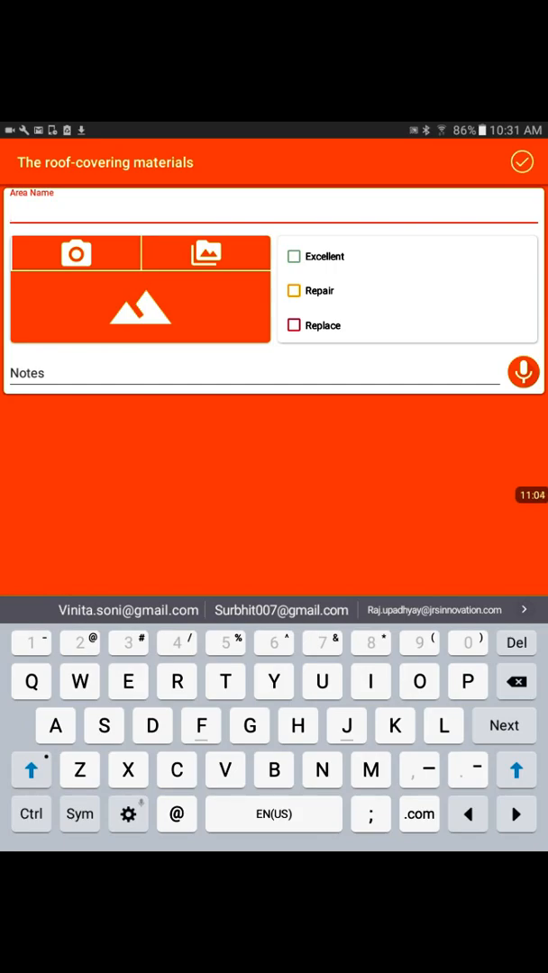
type("Roof")
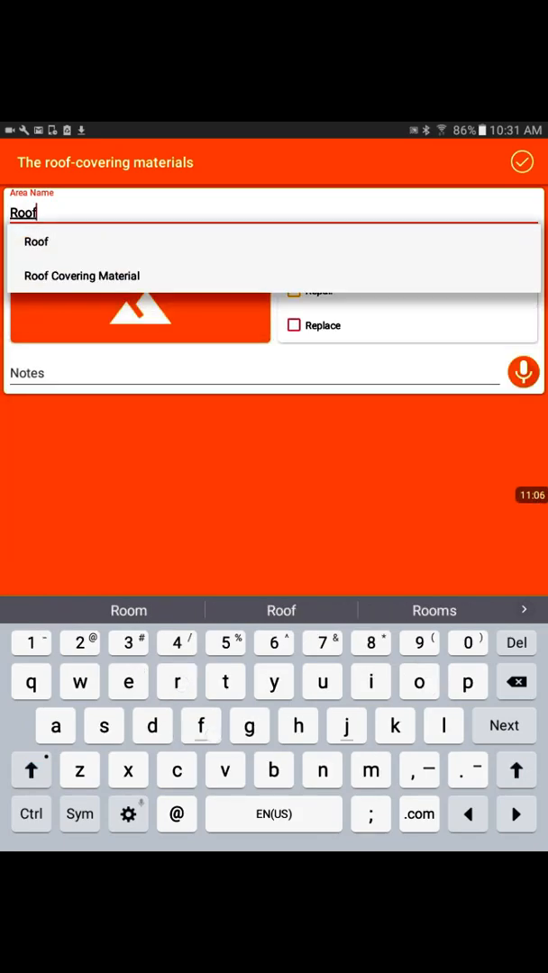
left_click(80, 276)
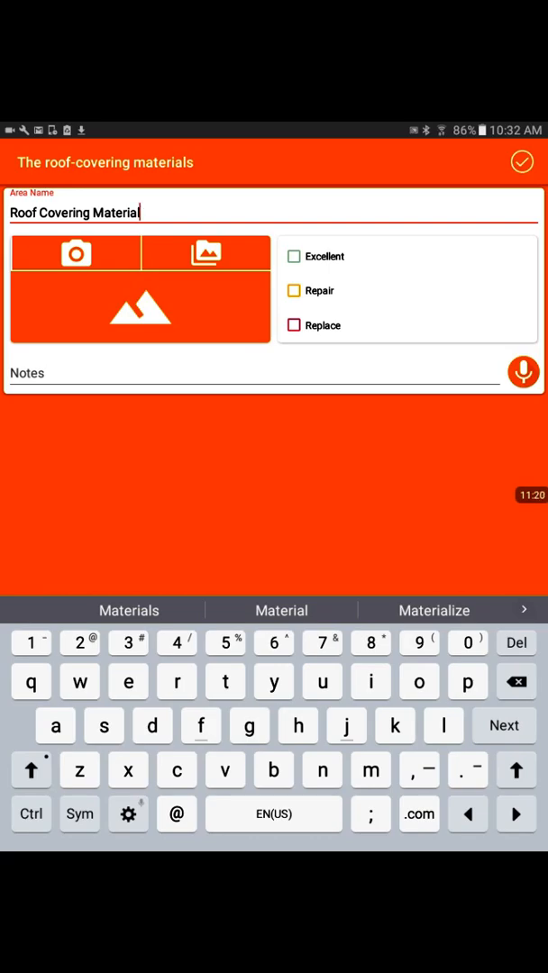
left_click(294, 256)
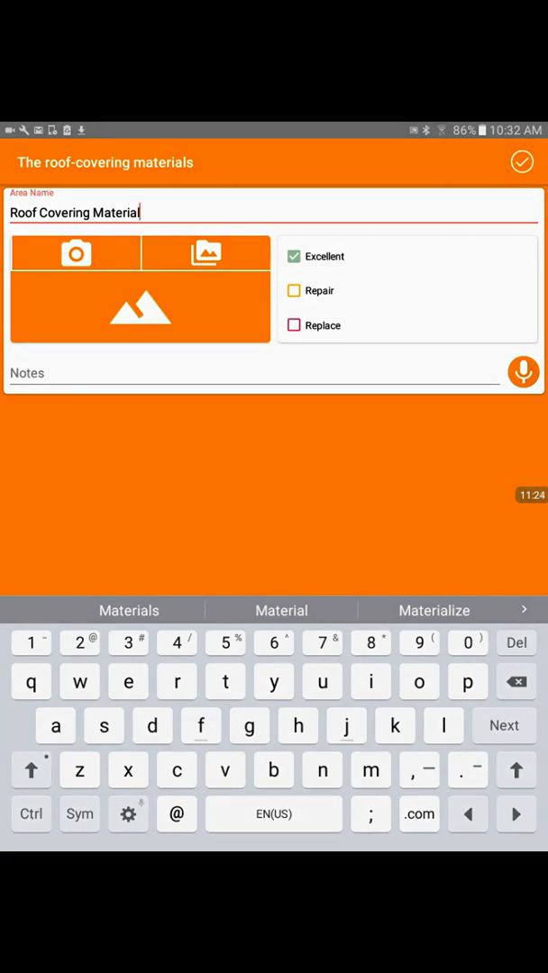
Edit and sketch on the roof-covering area image.
left_click(205, 252)
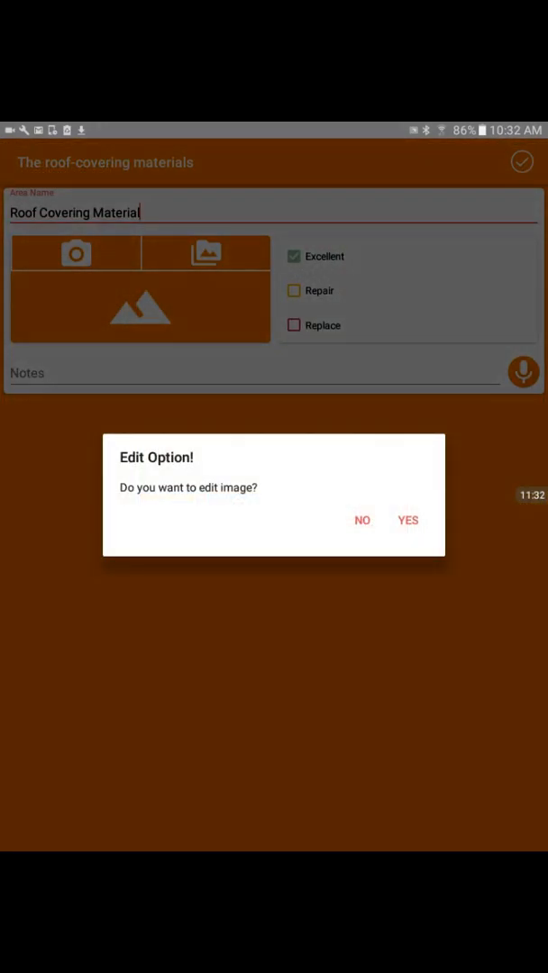
left_click(361, 520)
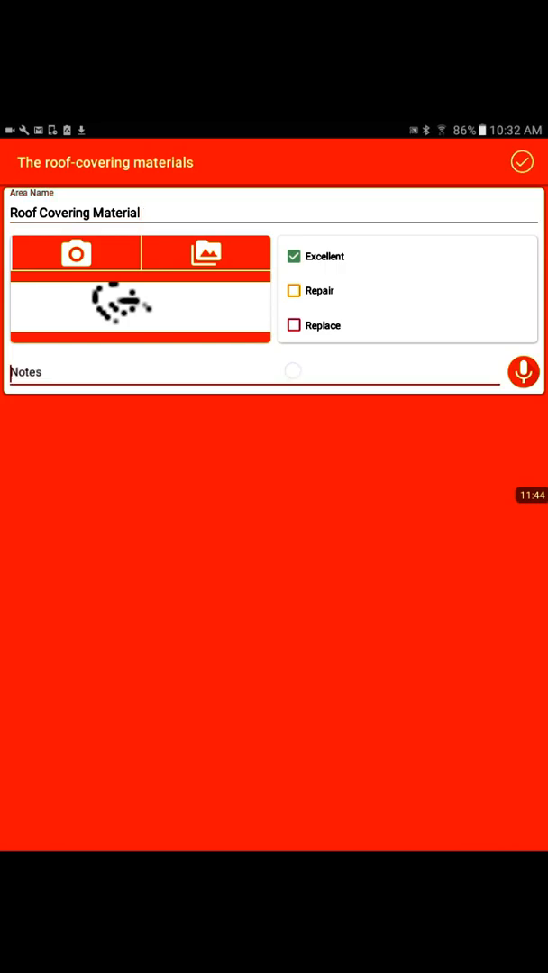
left_click(256, 377)
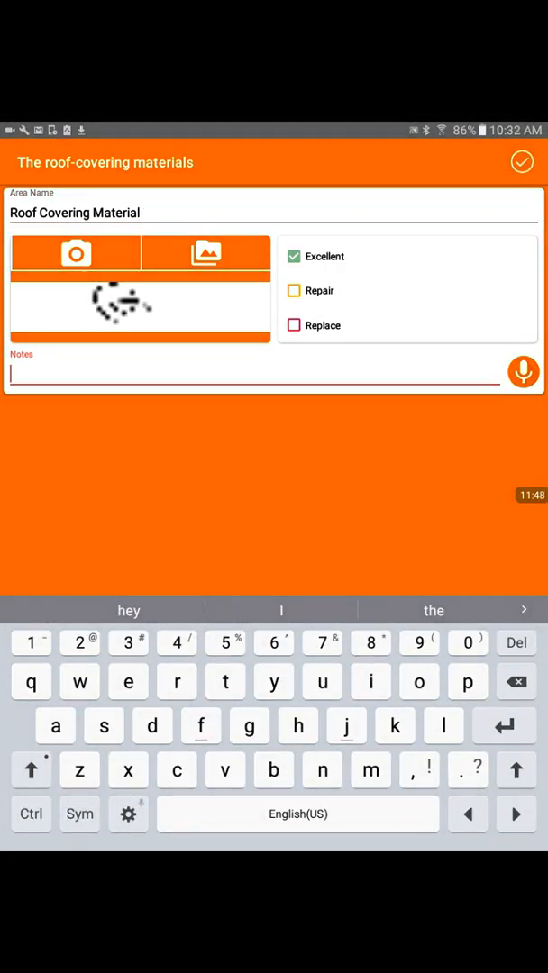
left_click(523, 372)
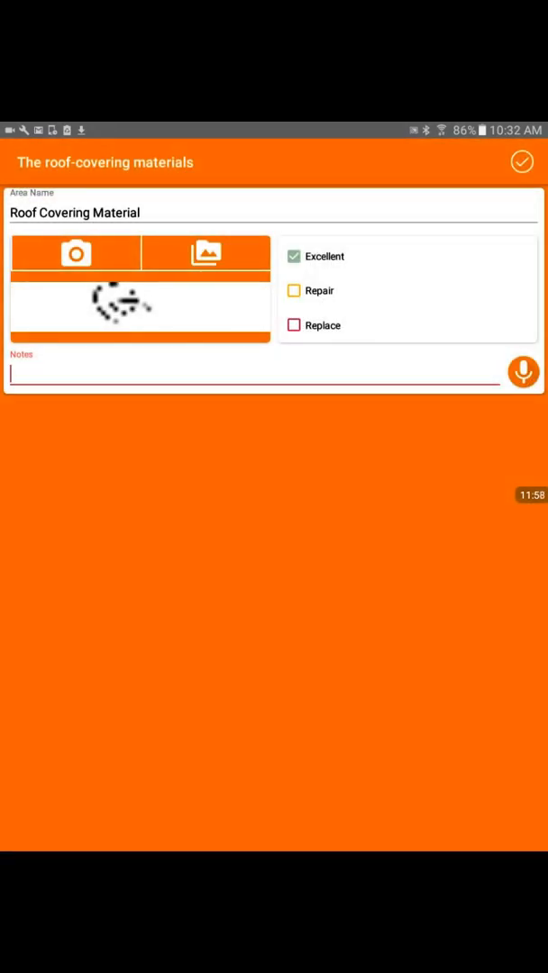
Add the note 'roof is in good condition' and save the roof-covering entry.
left_click(257, 374)
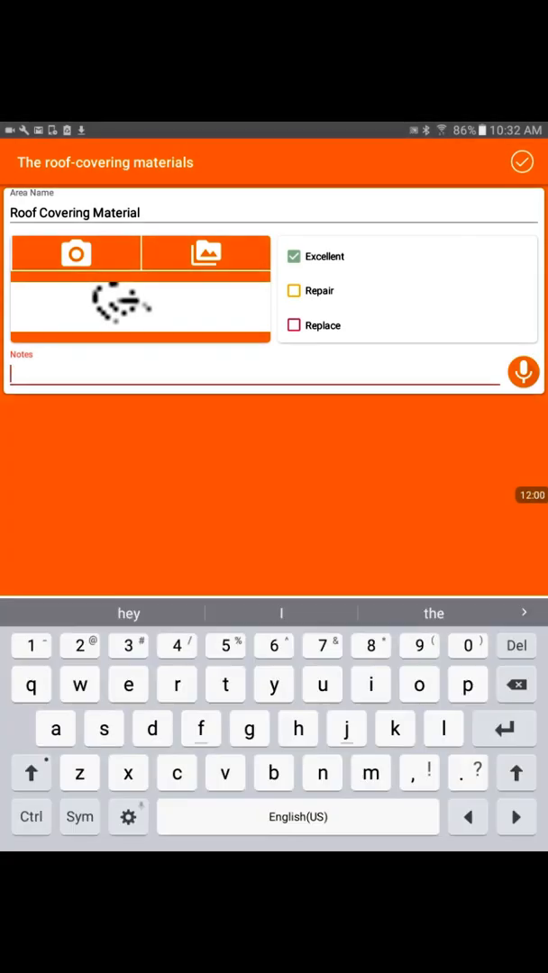
type("roof")
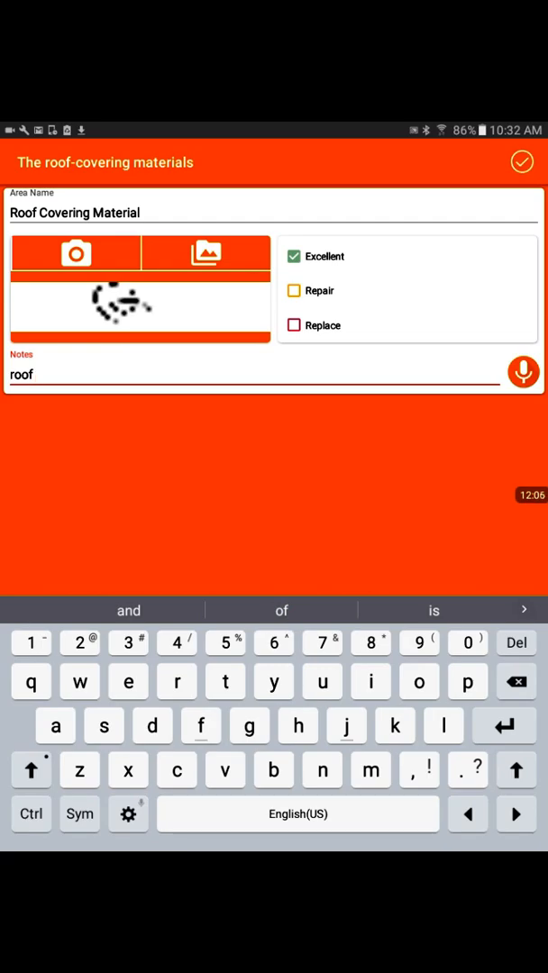
type("is")
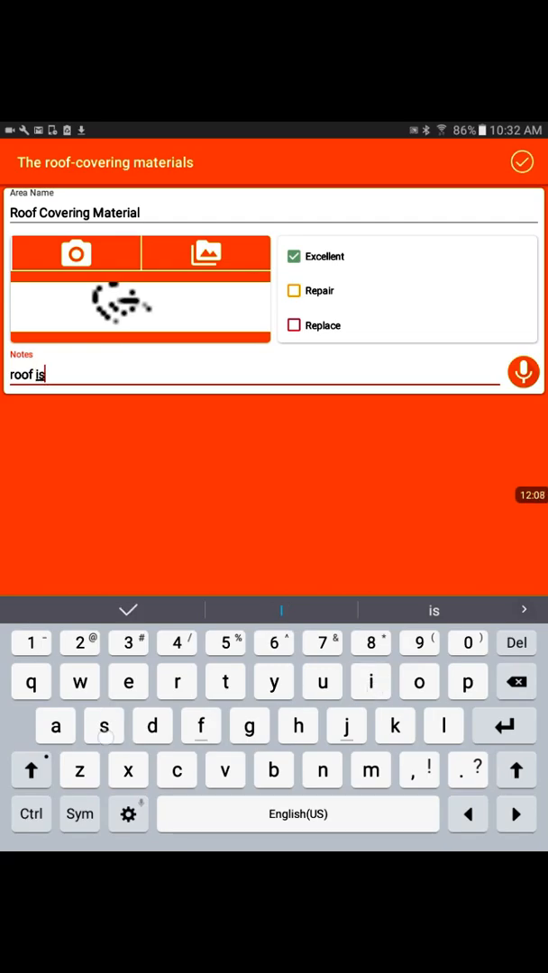
type("in g")
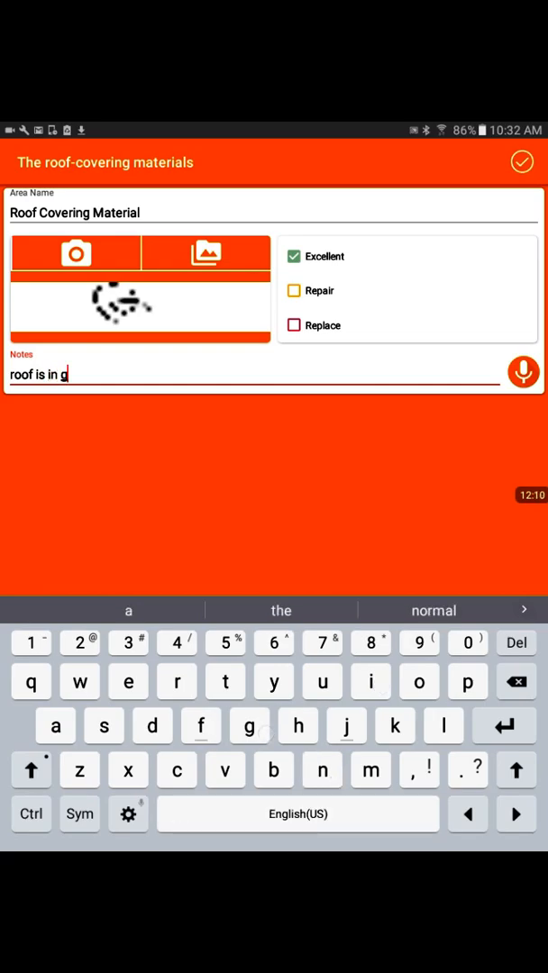
type("ood condit")
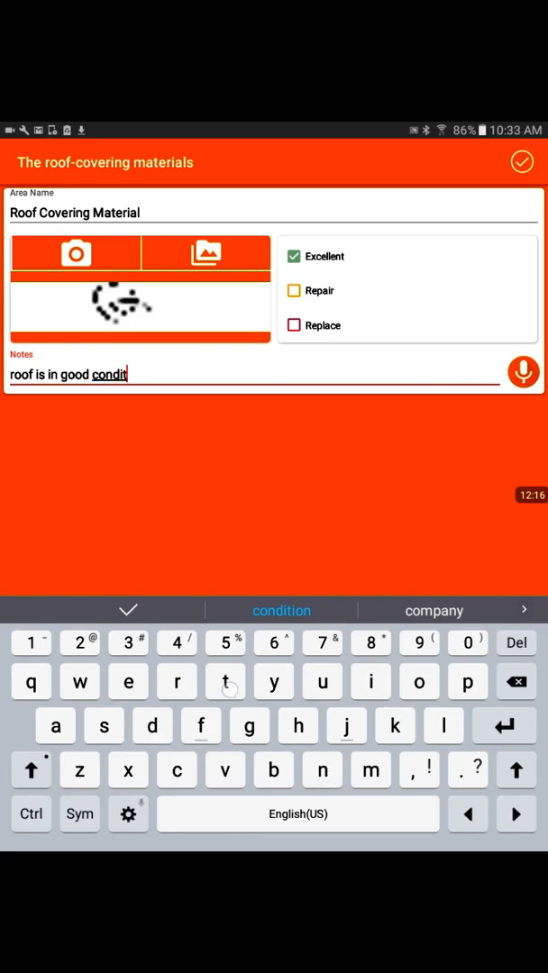
left_click(281, 611)
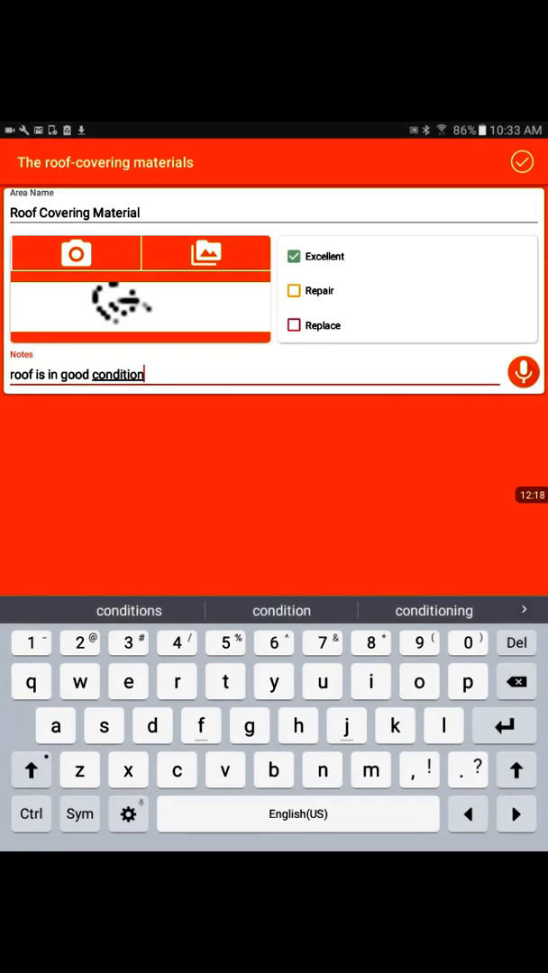
left_click(521, 162)
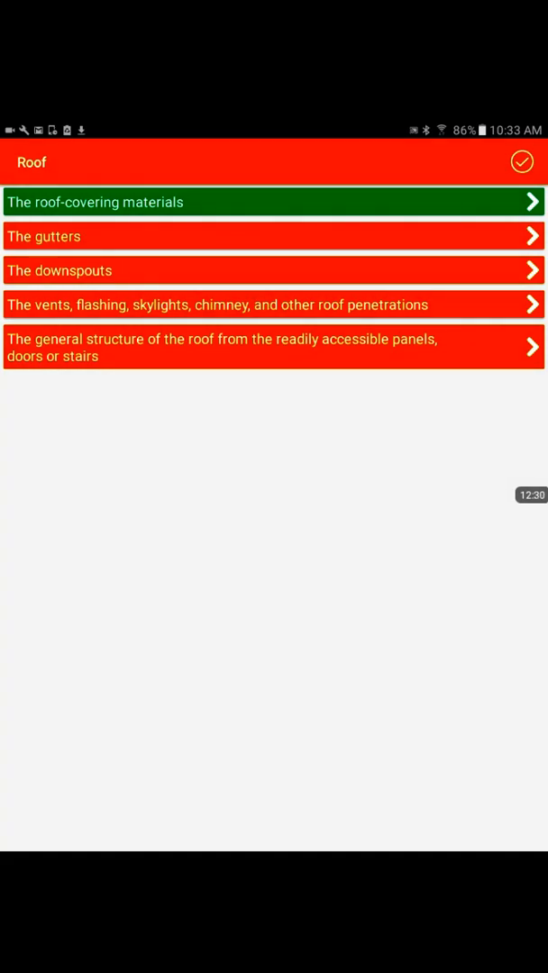
Mark the Roof section complete, reopen the areas list, and open Heating.
left_click(270, 235)
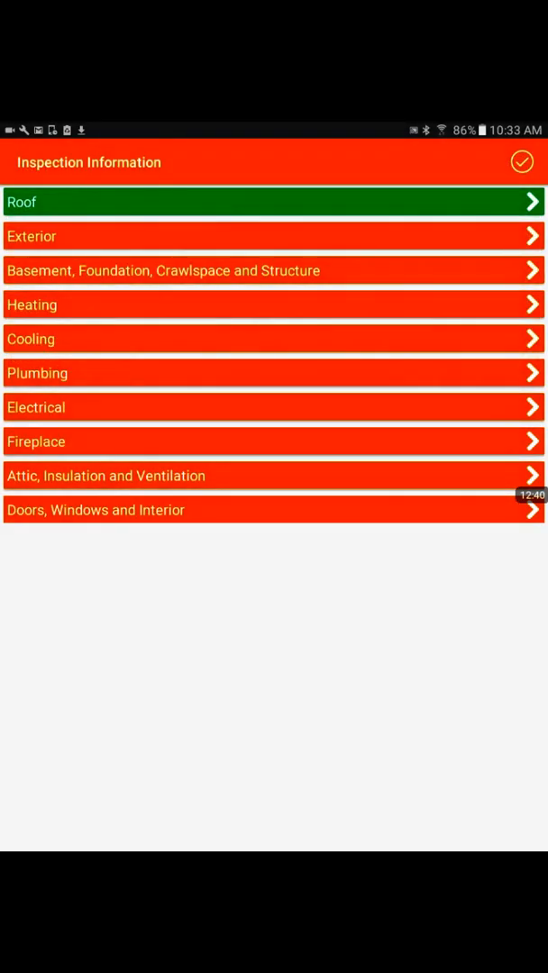
left_click(31, 162)
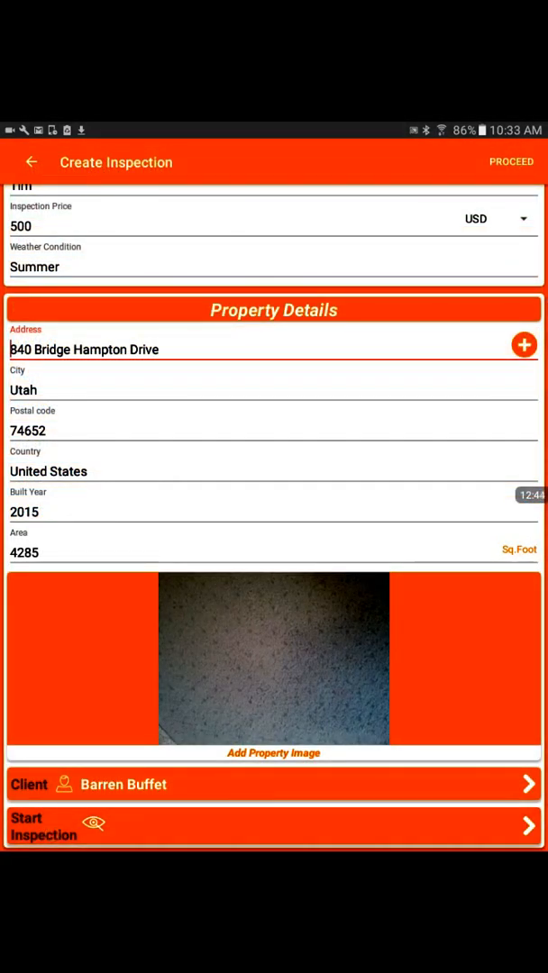
left_click(274, 828)
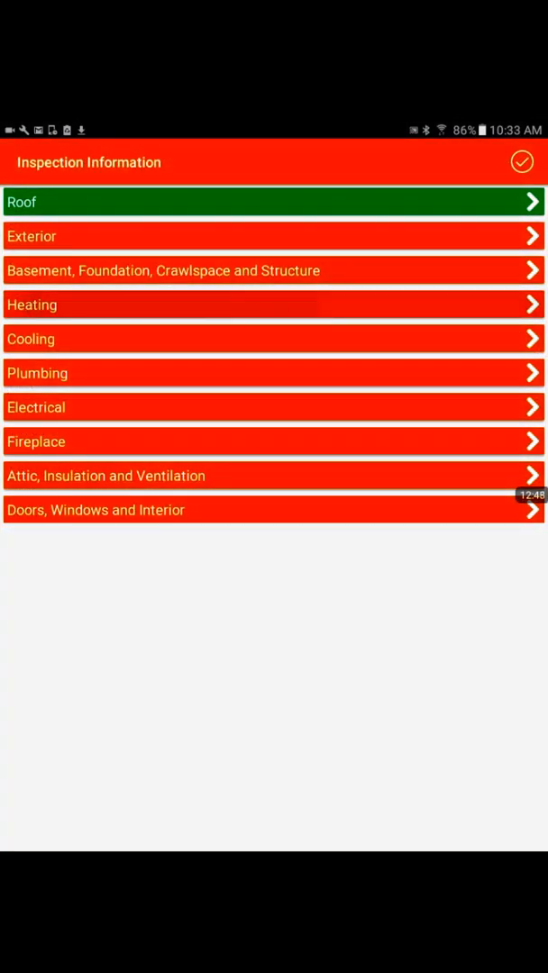
left_click(270, 305)
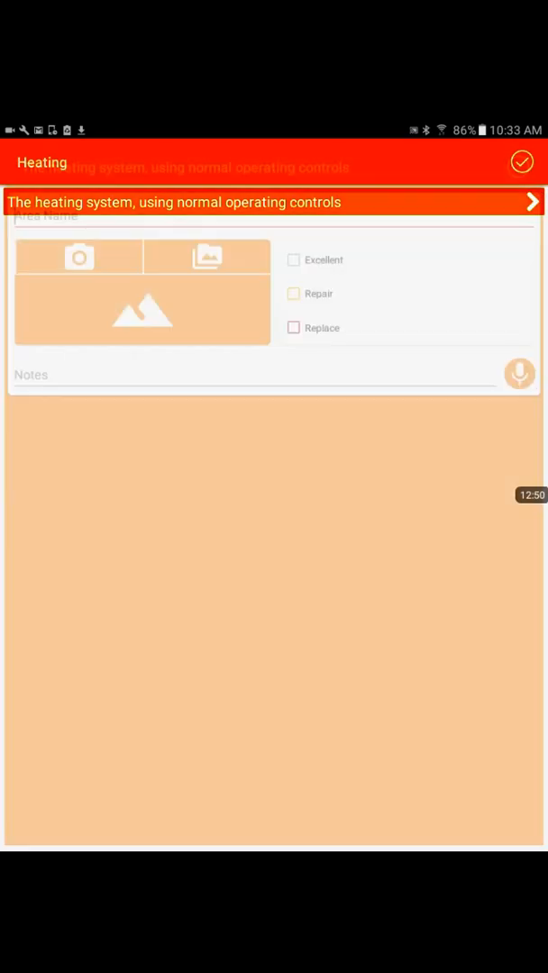
Rate the heating system as Repair with the note 'needs regular maintenance'.
left_click(271, 214)
type("hvac")
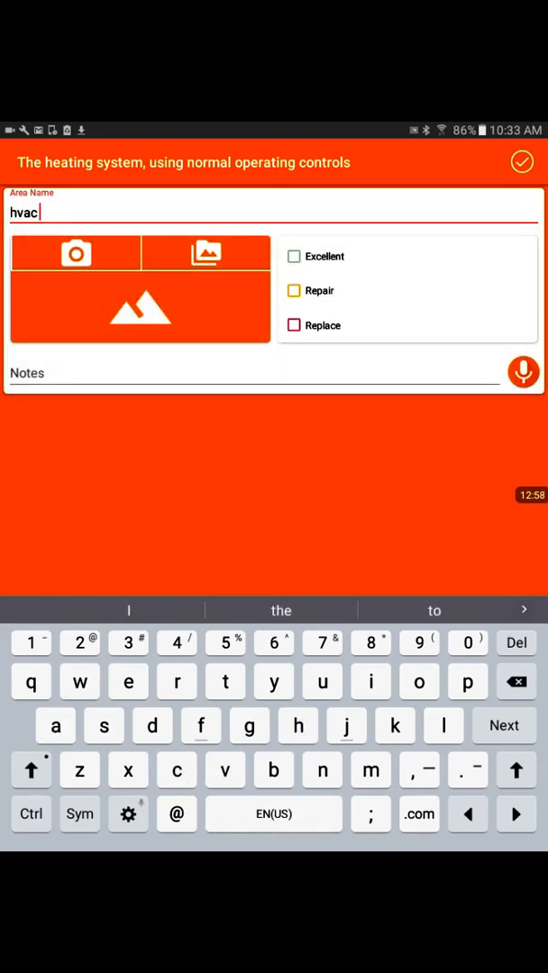
left_click(293, 290)
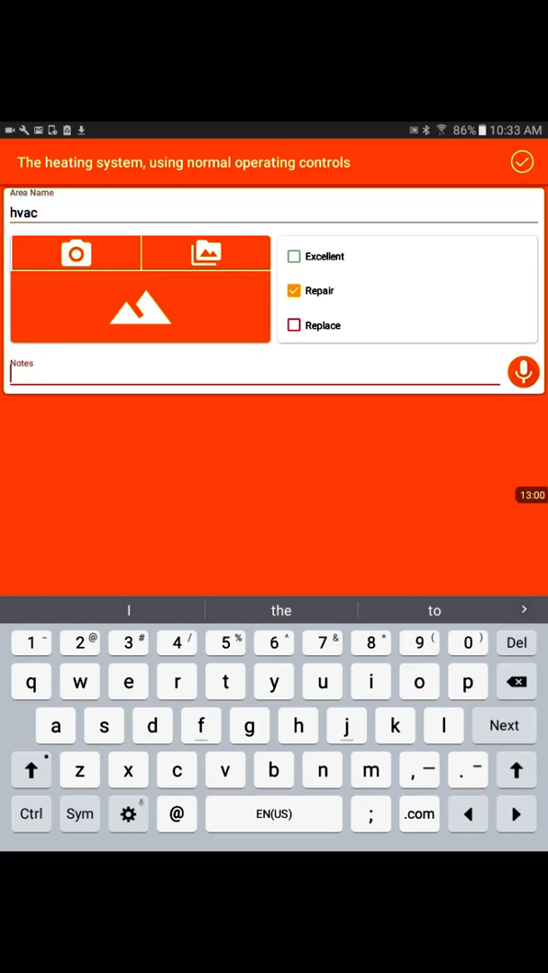
type("need")
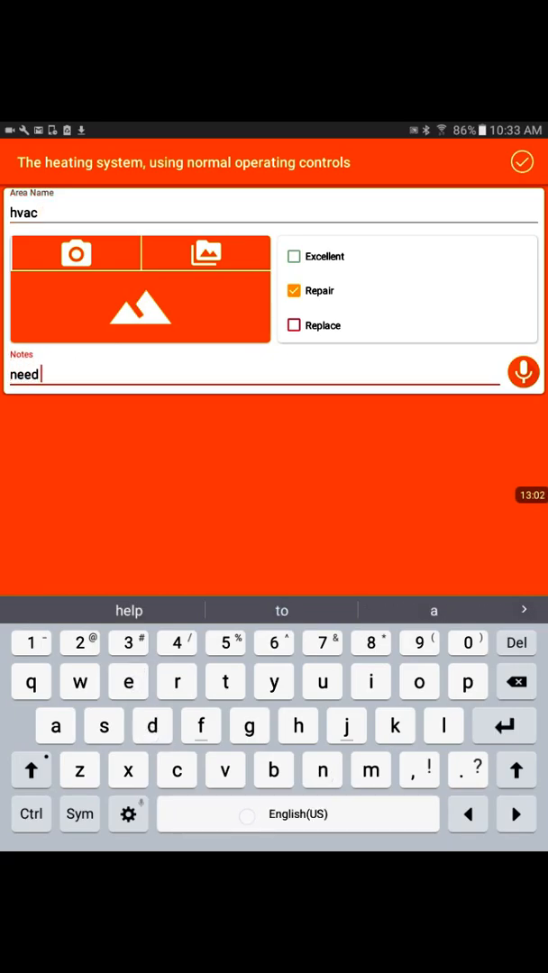
type("regular m")
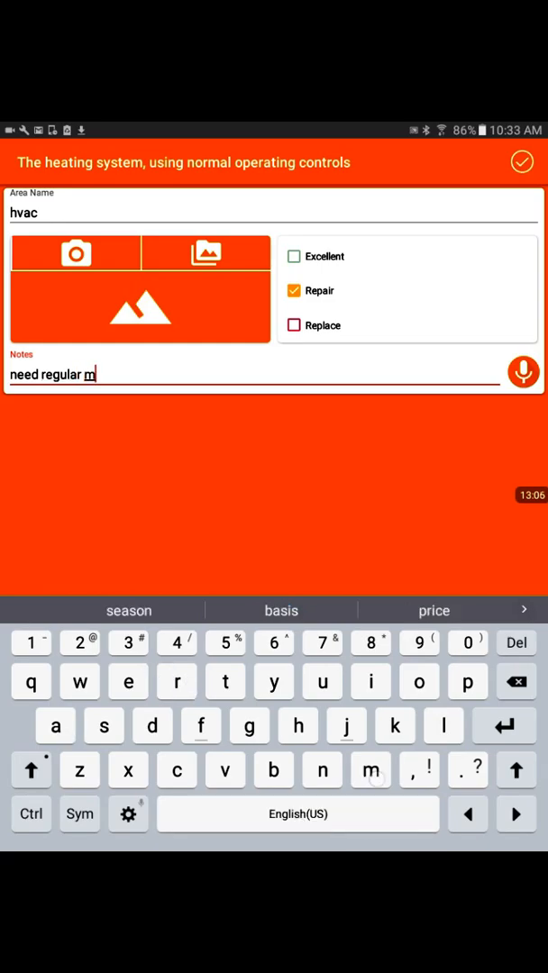
type("ain")
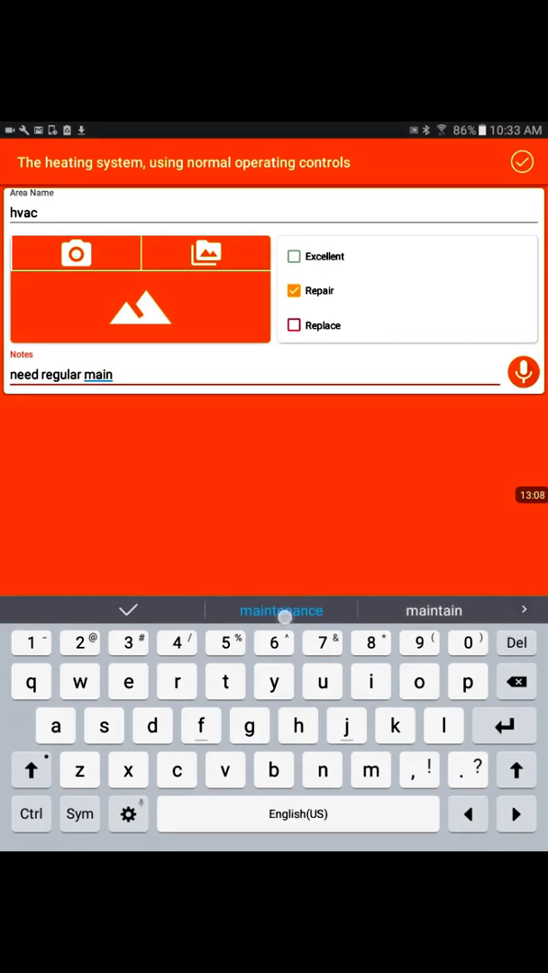
left_click(281, 610)
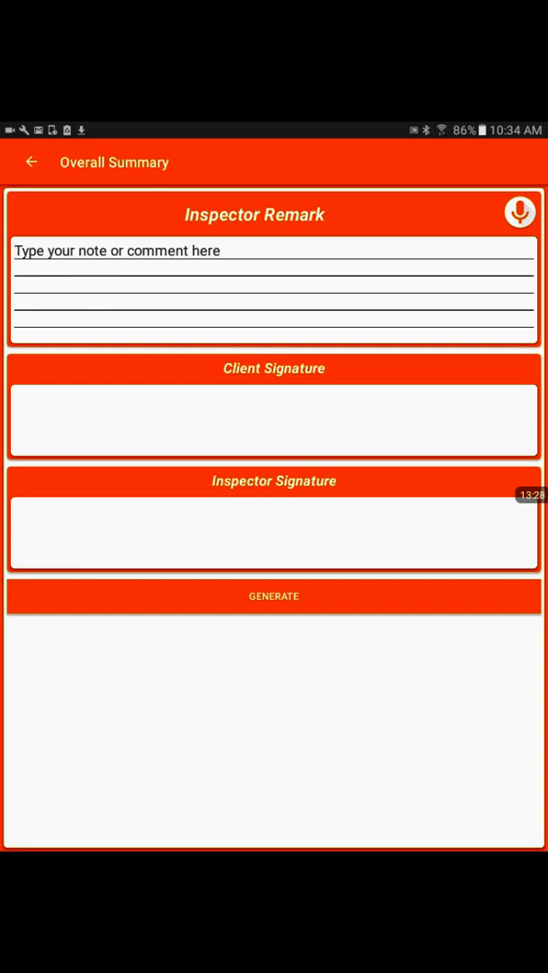
Enter the remark 'house is in good condition' and save the drawn signatures.
left_click(271, 250)
type("house is in good con")
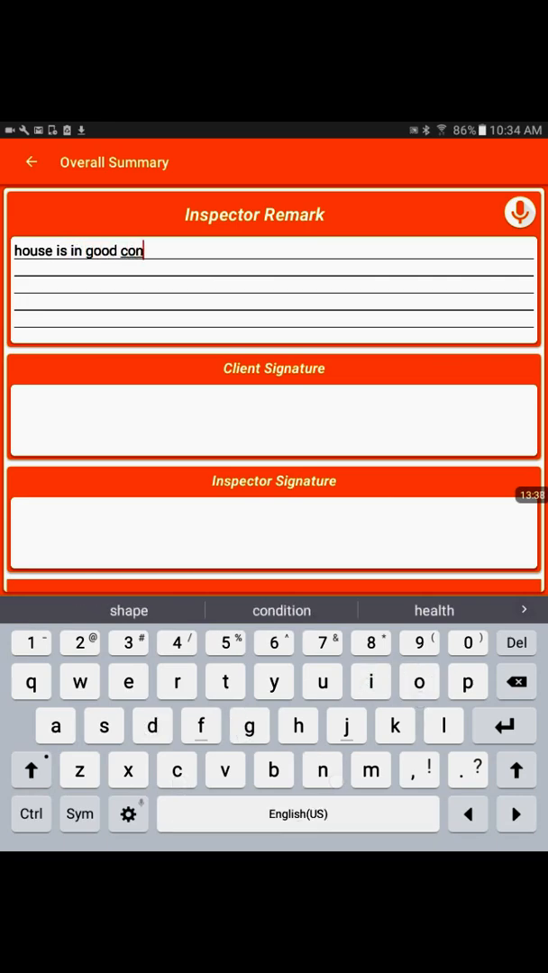
left_click(281, 610)
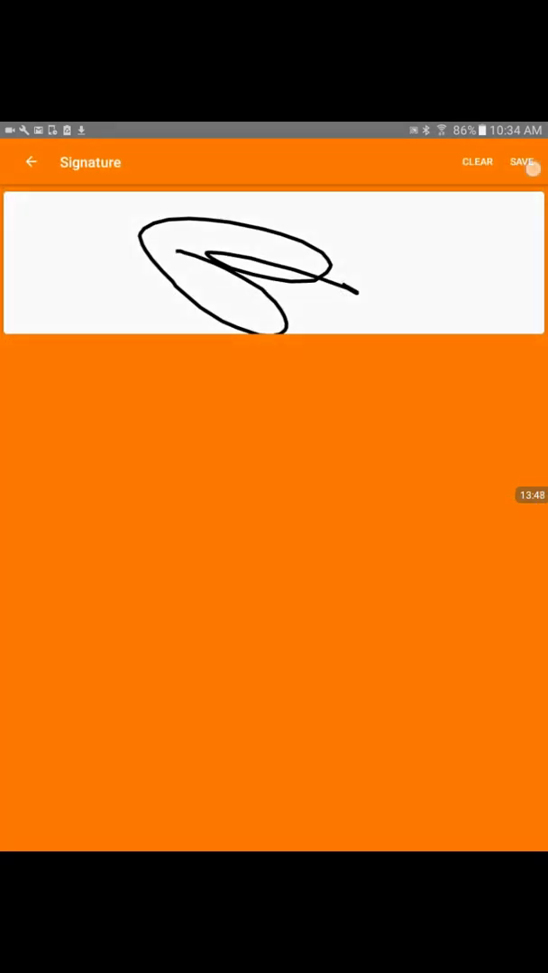
left_click(522, 162)
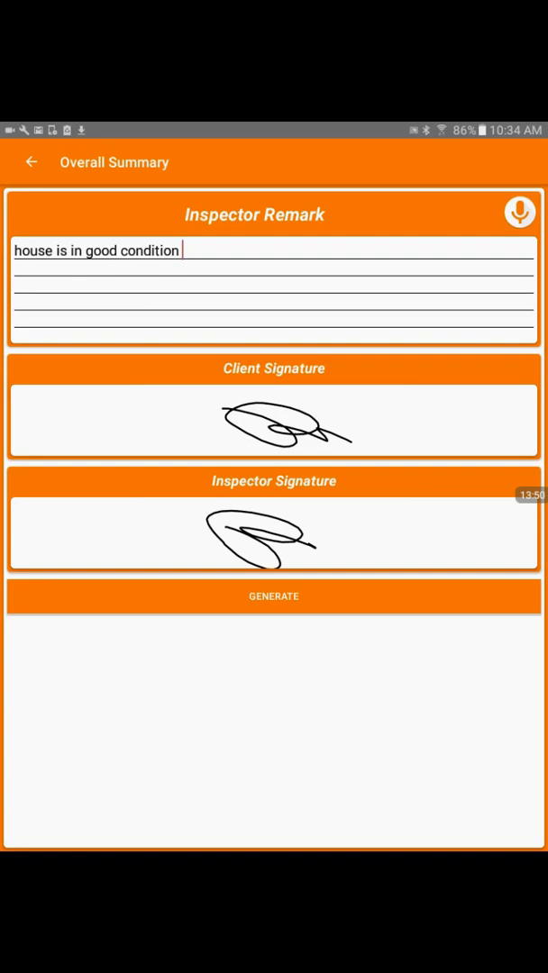
Generate the PI1 inspection PDF report and scroll through it.
left_click(274, 596)
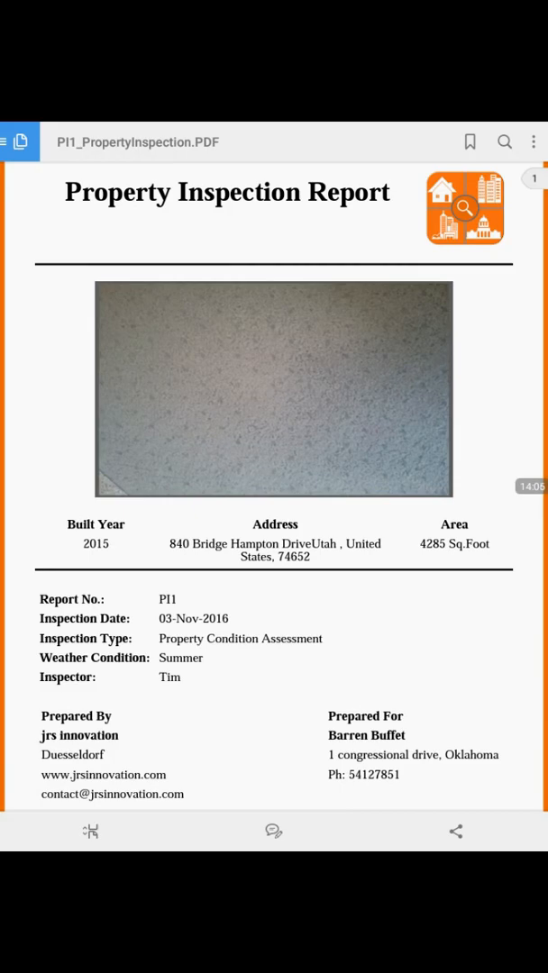
scroll("down", 3)
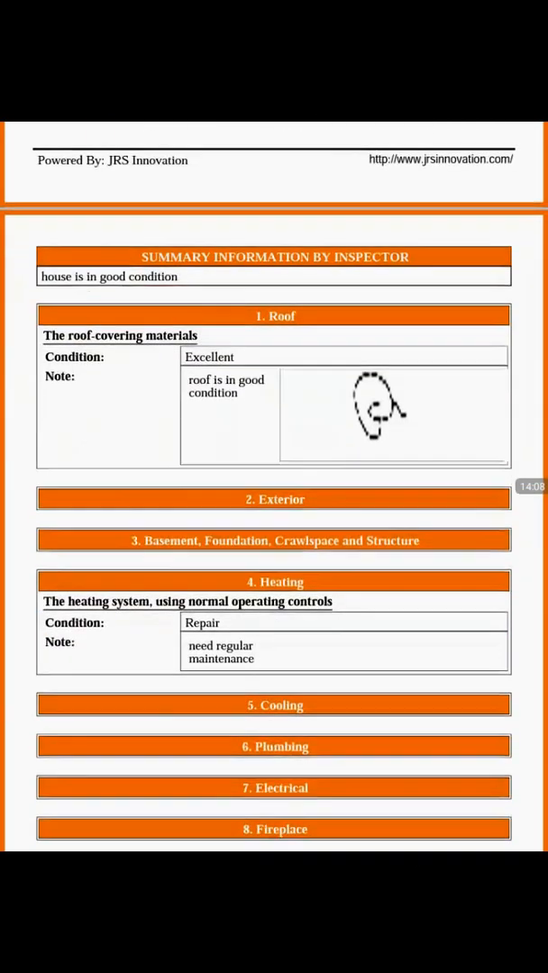
scroll("down", 3)
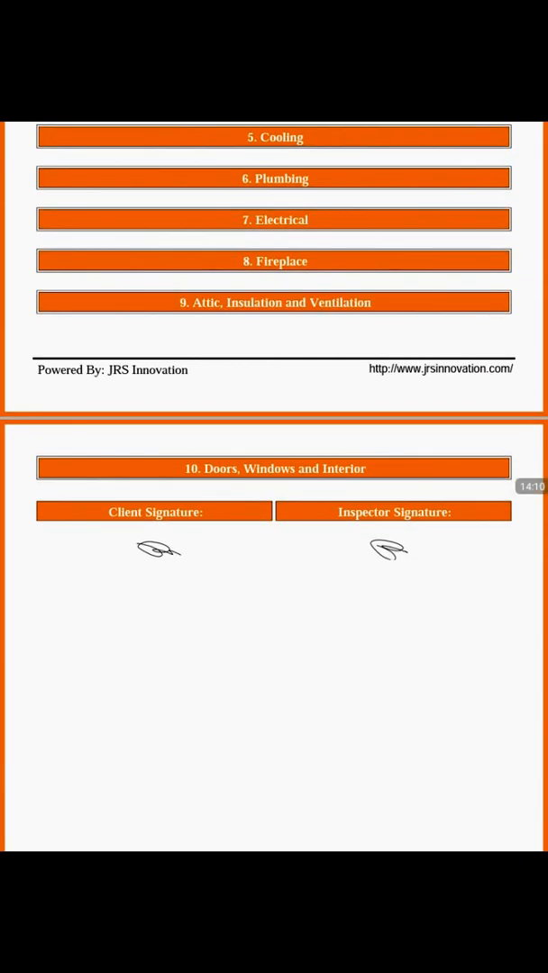
scroll("up", 3)
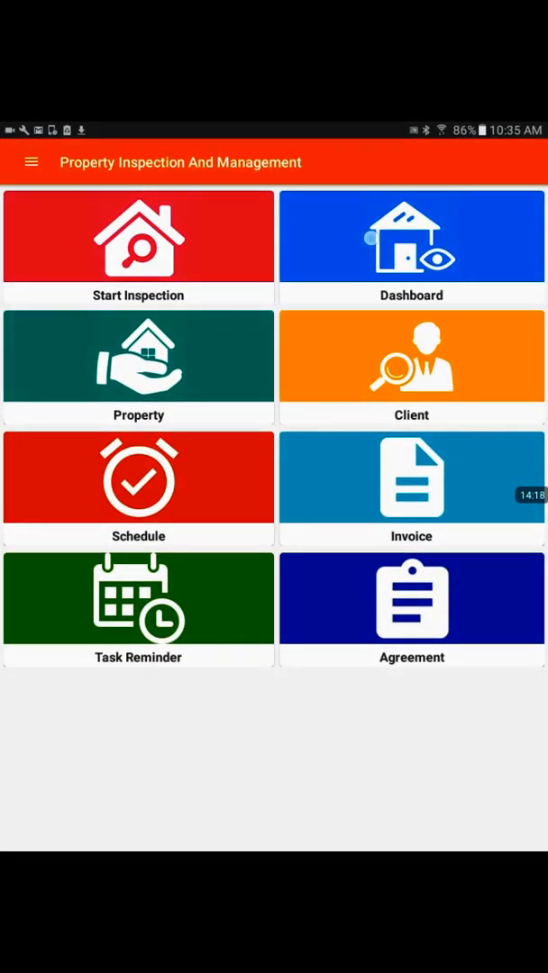
Open the PI1 inspection's Send PDF menu from the Dashboard.
left_click(411, 248)
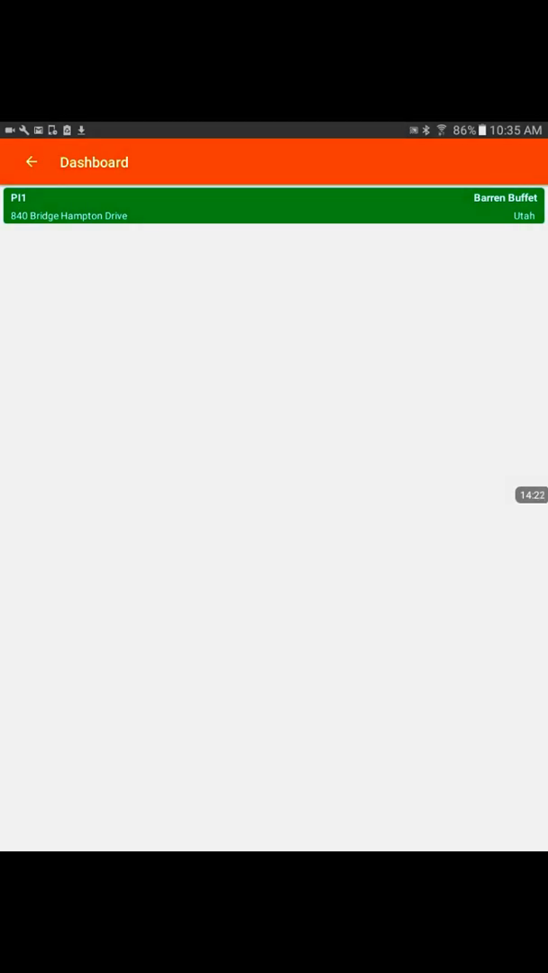
left_click(273, 206)
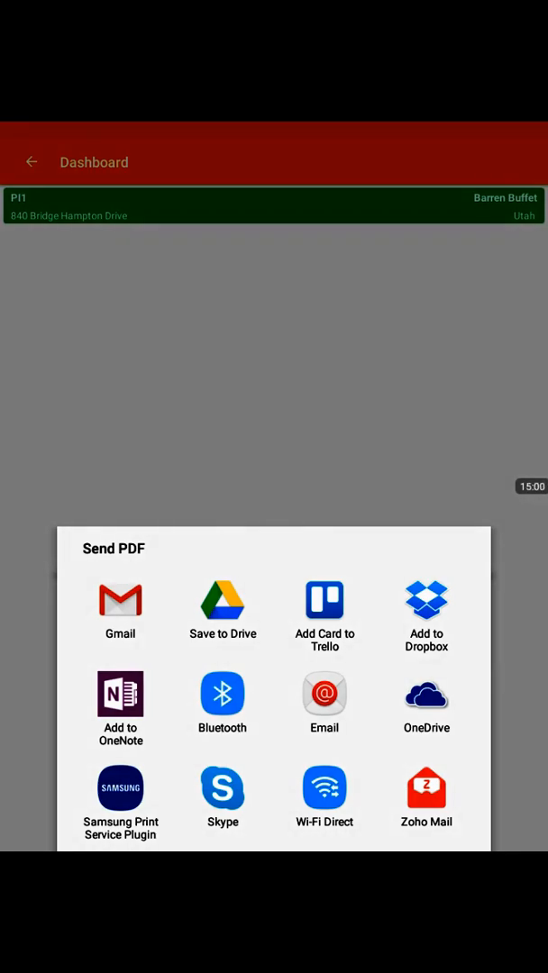
Dismiss the Send PDF menu and reselect the PI1 inspection on the Dashboard.
left_click(274, 361)
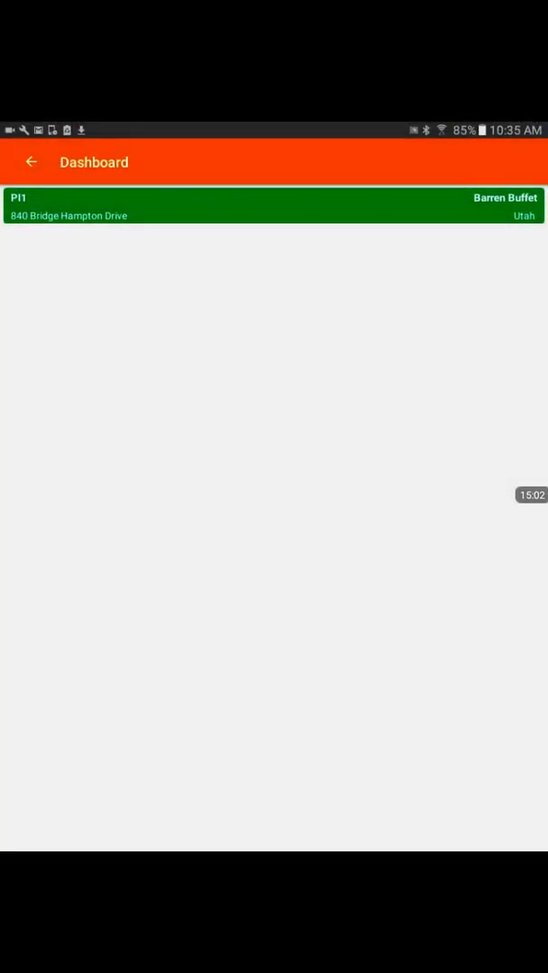
left_click(270, 206)
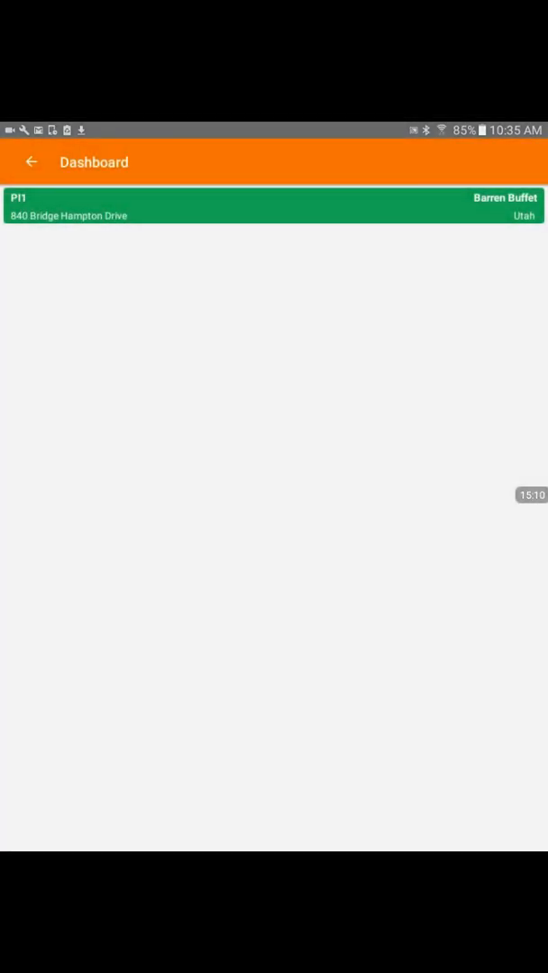
Create invoice PI1 for Barren Buffet and open the inspector signature pad.
left_click(274, 204)
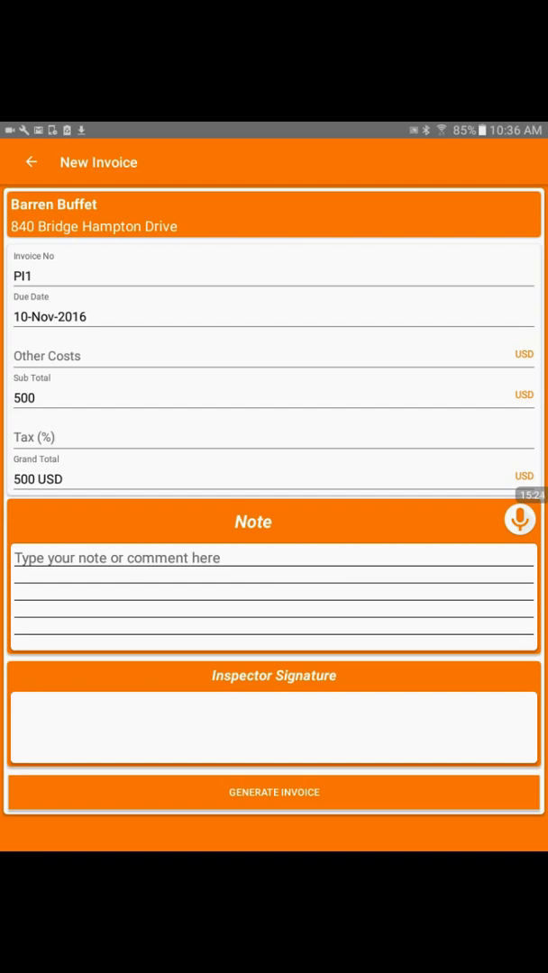
left_click(273, 728)
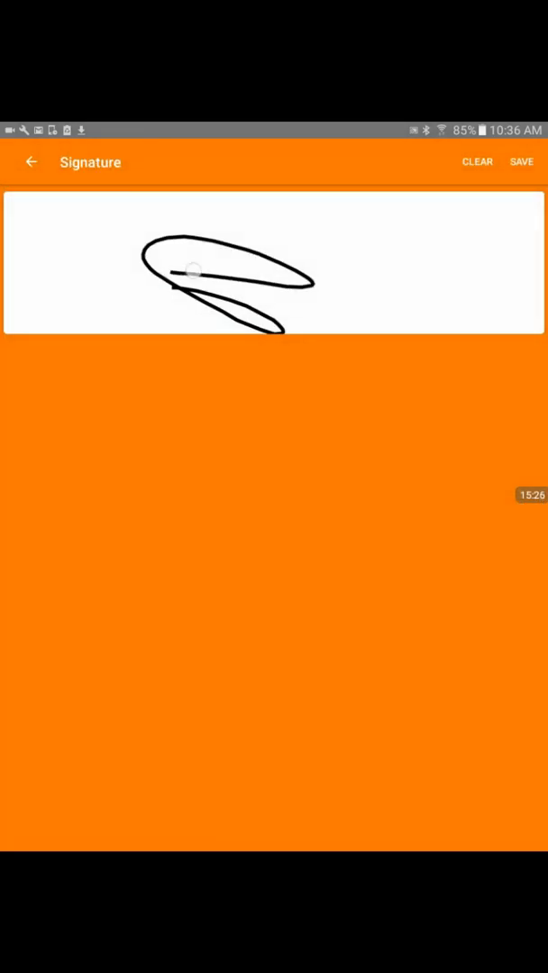
Save the signature, generate the 500 USD PI1 invoice, and view PI1_Invoice.PDF.
left_click(521, 162)
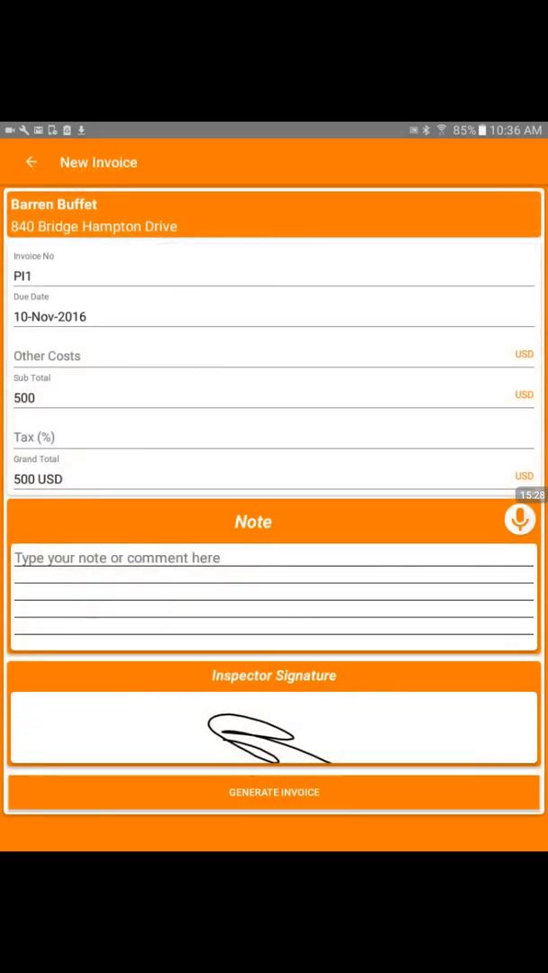
left_click(273, 793)
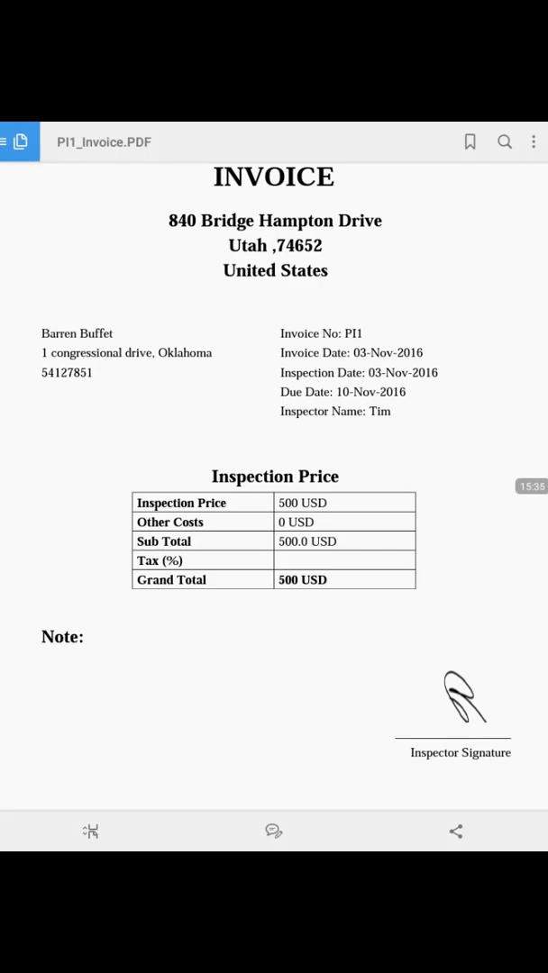
left_click(456, 831)
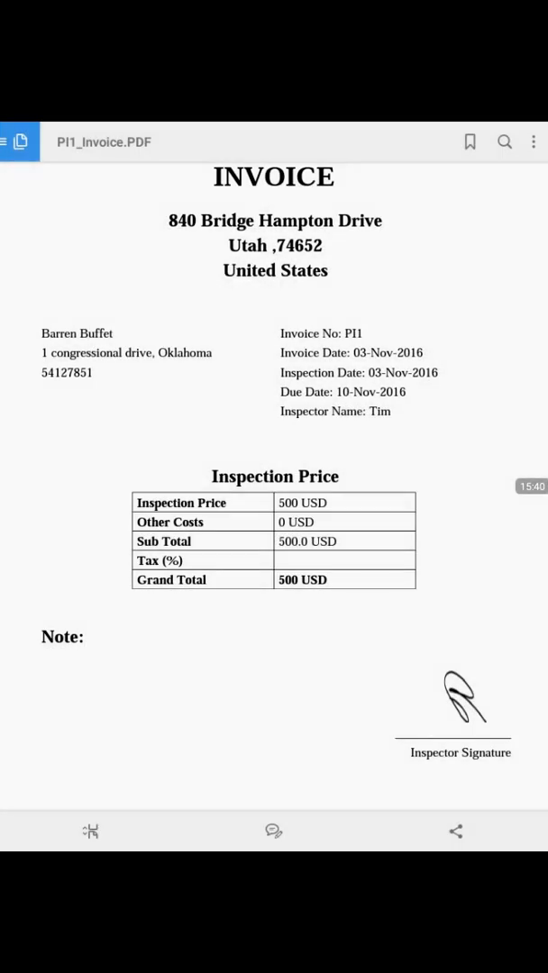
left_click(18, 142)
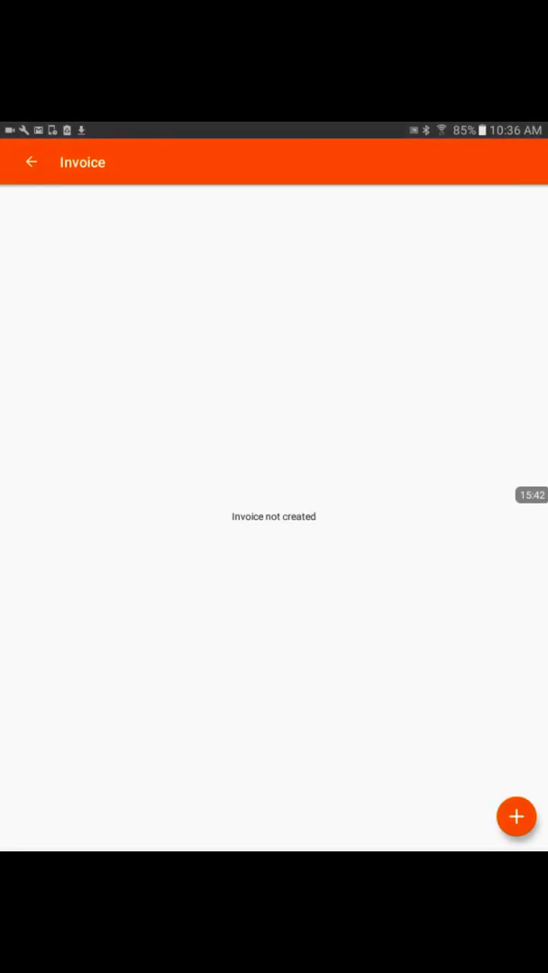
Bring up and dismiss the actions for invoice PI1 (Barren Buffet, 500), then return to the main menu.
left_click(517, 816)
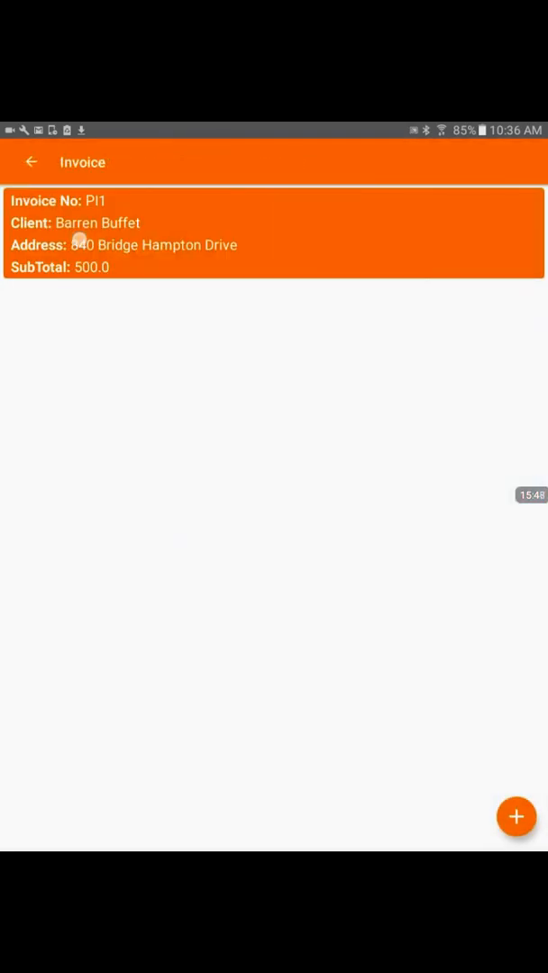
left_click(270, 232)
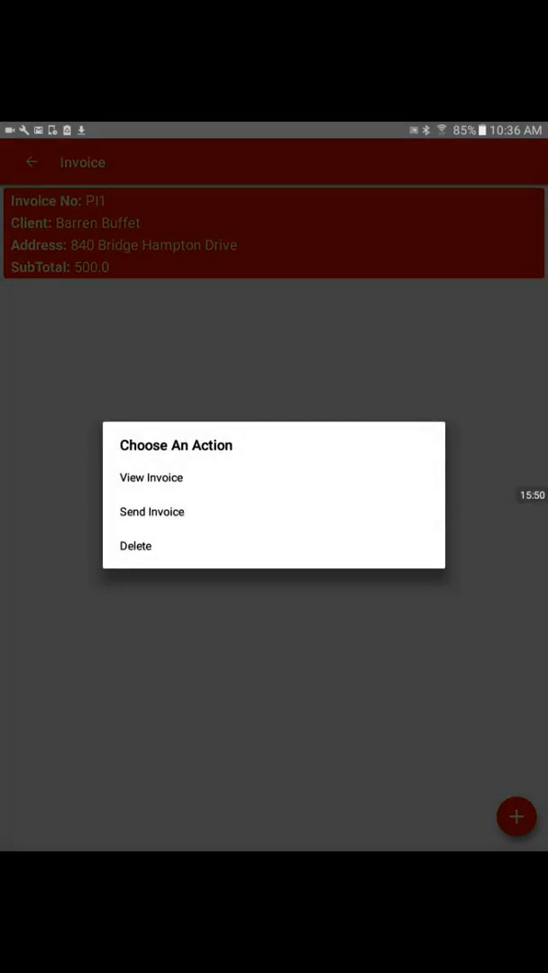
left_click(151, 511)
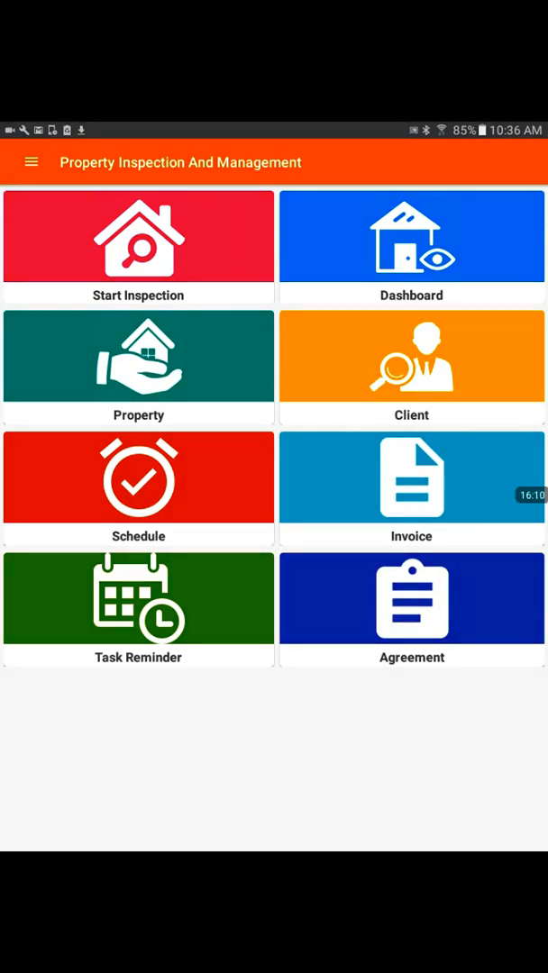
Start a new scheduled inspection for Barren Buffet at 840 Bridge Hampton Drive.
left_click(139, 486)
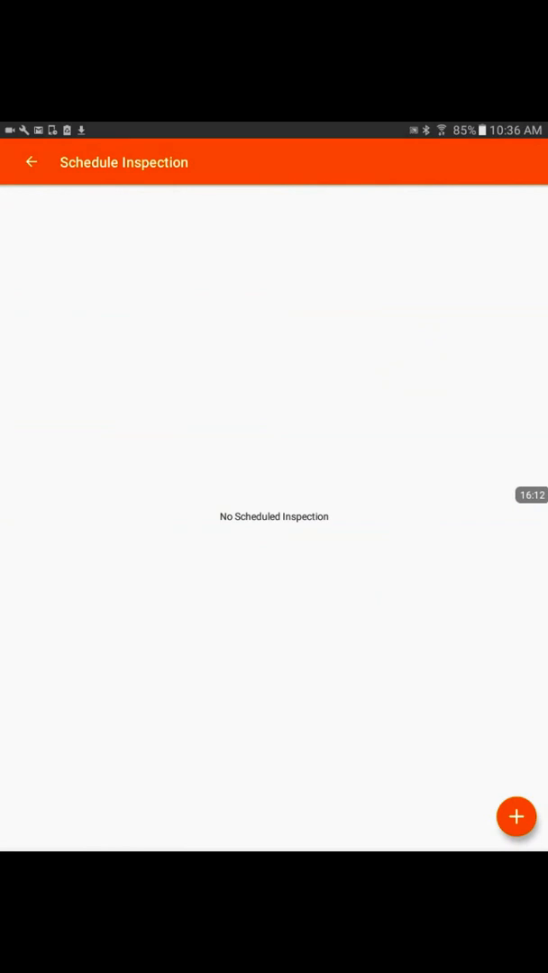
left_click(516, 816)
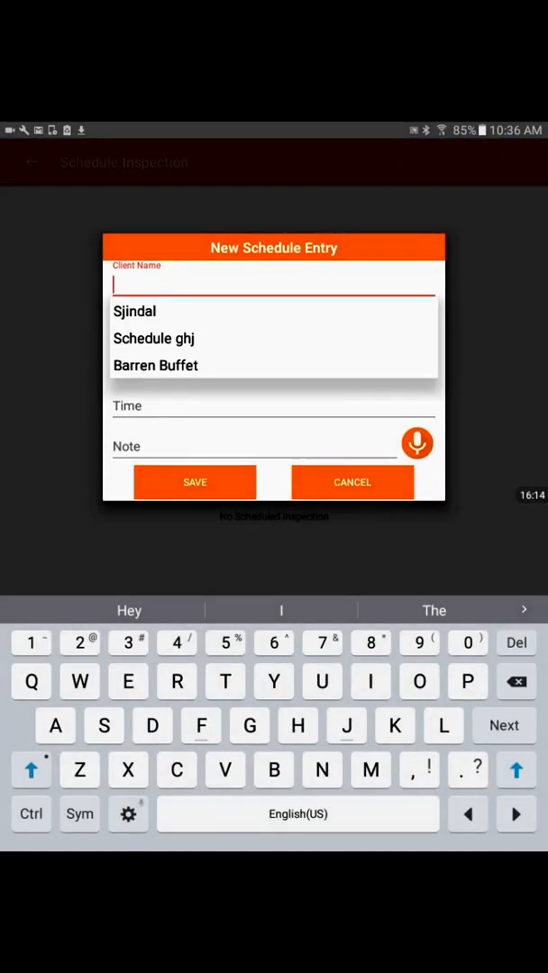
left_click(155, 365)
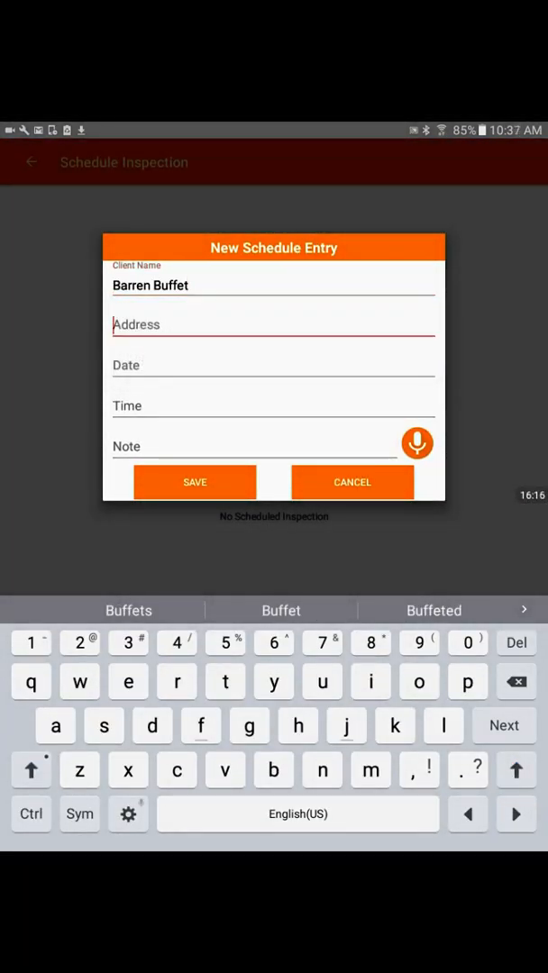
type("840 Bridge Hampton Drive")
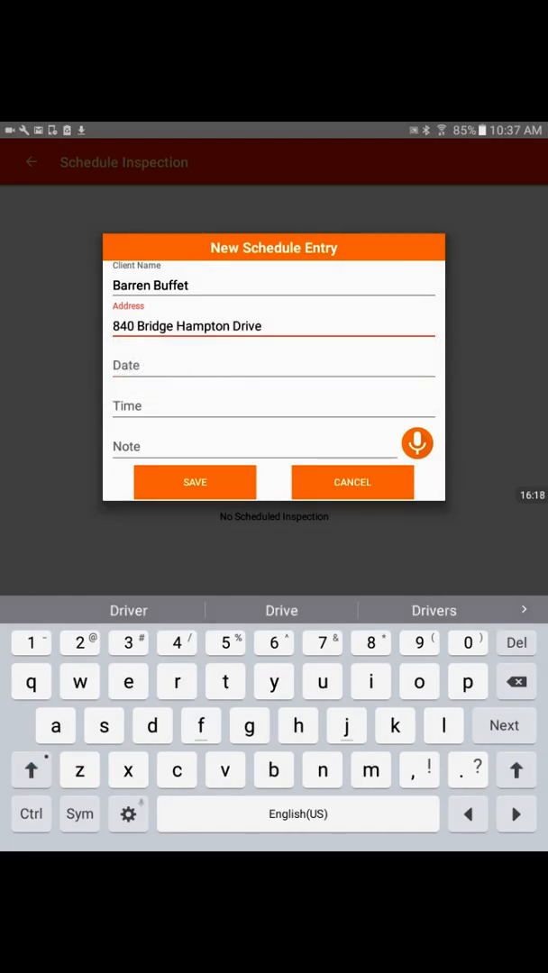
Set the inspection to 30 November 2016 at 12:37 AM, save, and return to the menu.
left_click(274, 365)
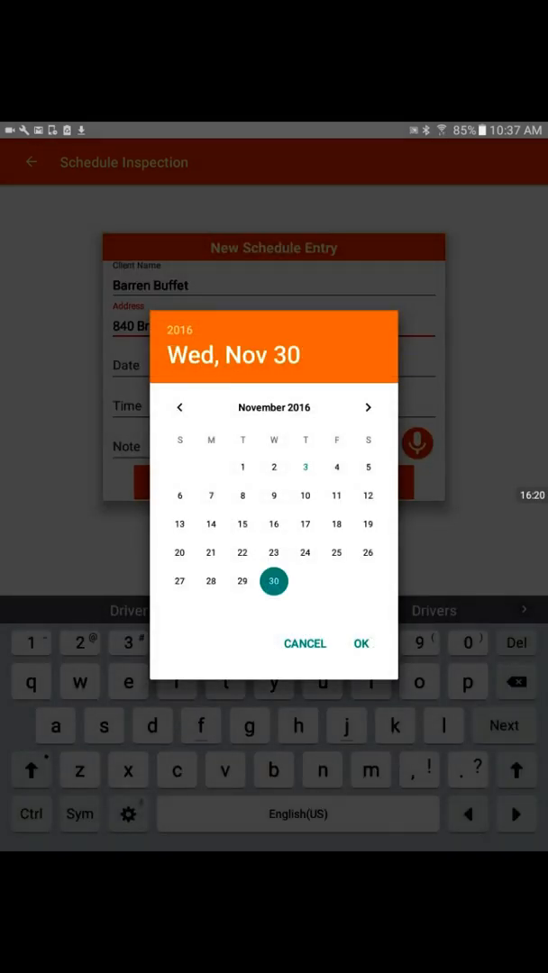
left_click(361, 643)
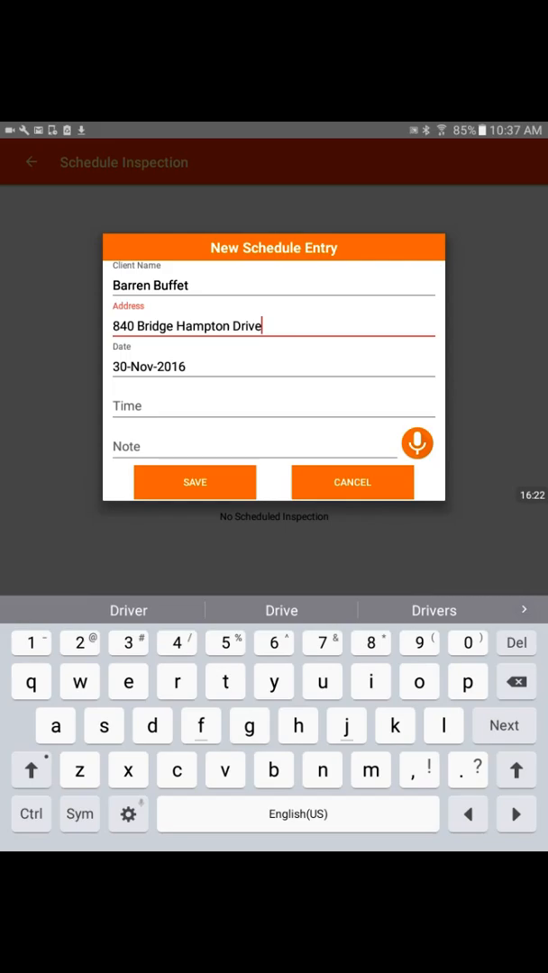
left_click(273, 405)
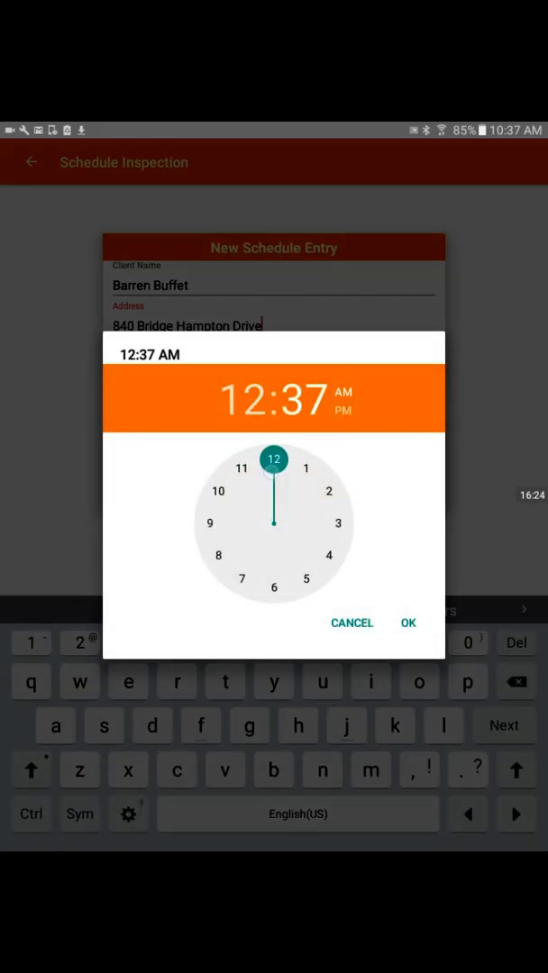
left_click(407, 623)
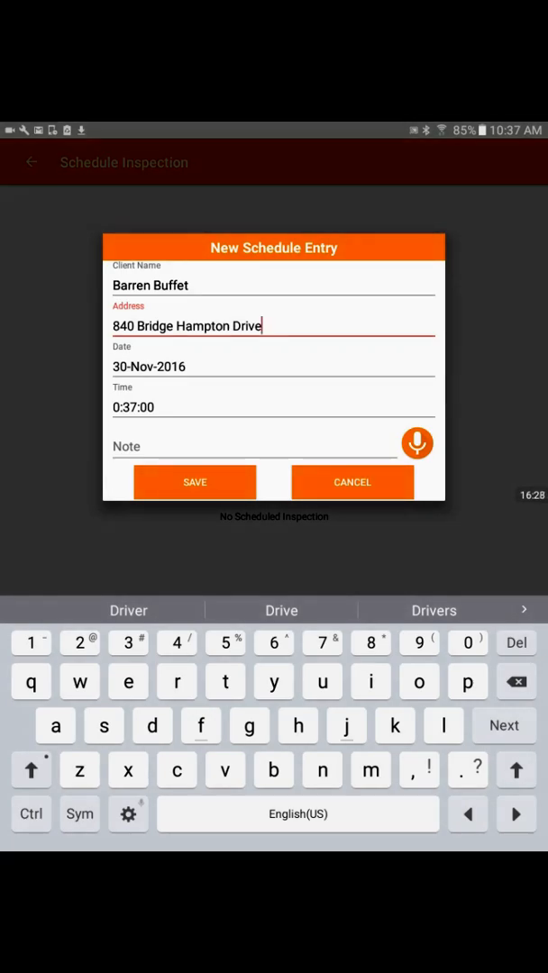
left_click(195, 482)
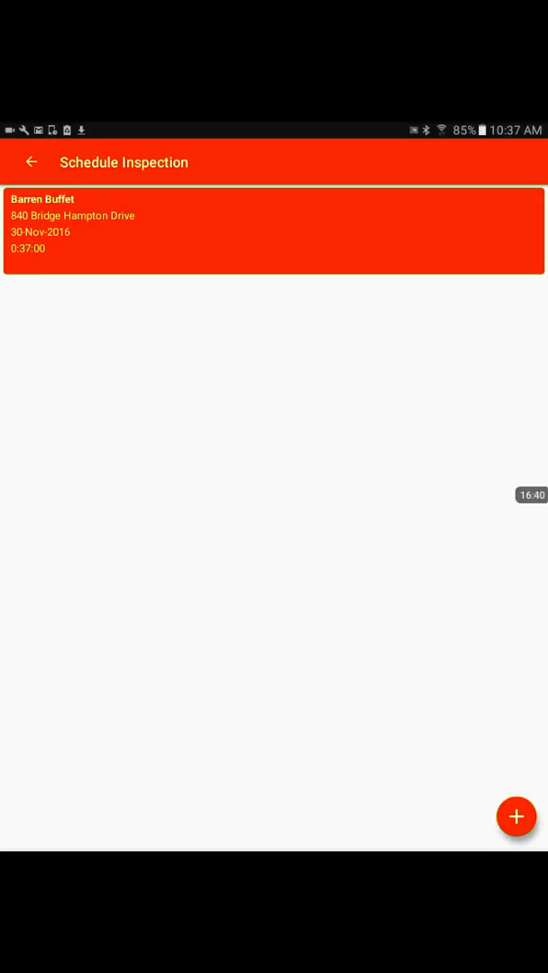
left_click(31, 162)
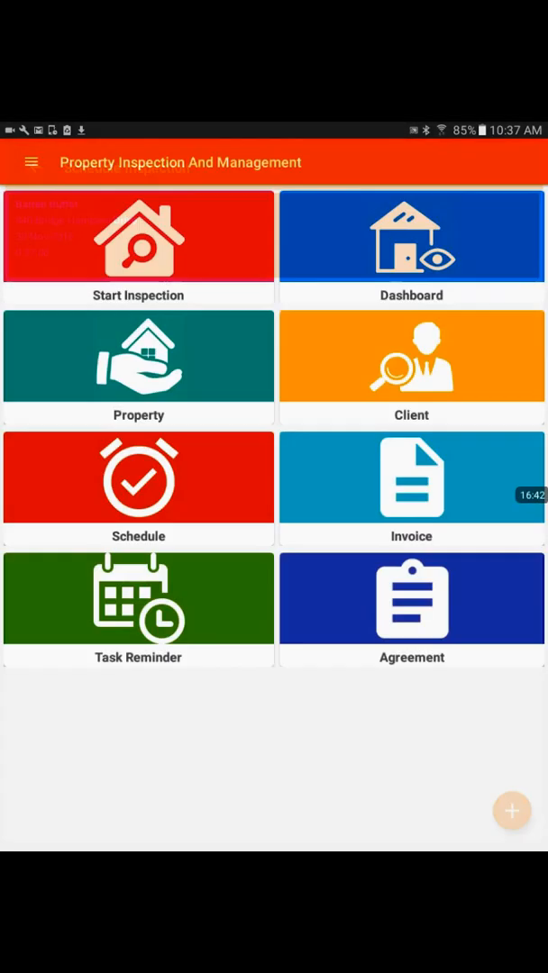
Start a new task reminder with the text 'prepare expenses report'.
left_click(138, 608)
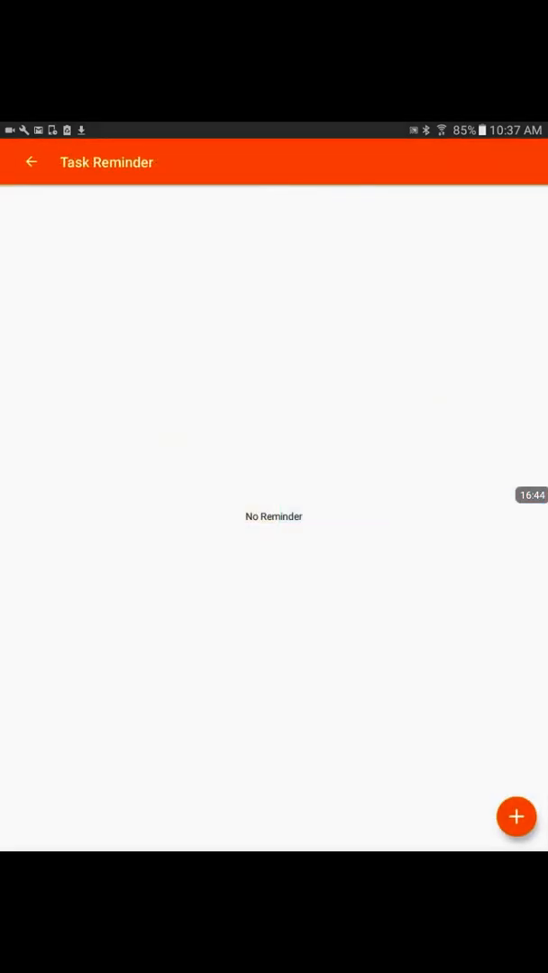
left_click(517, 817)
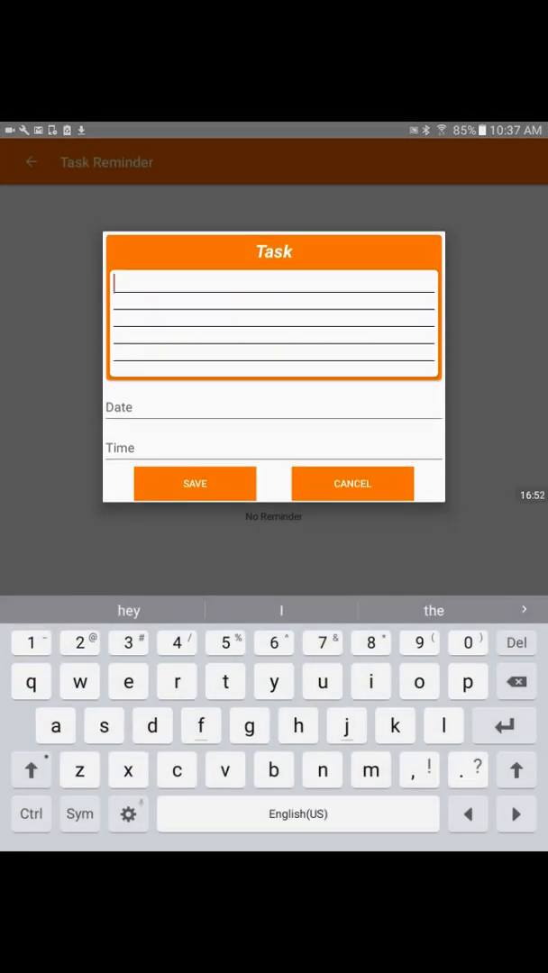
type("prep")
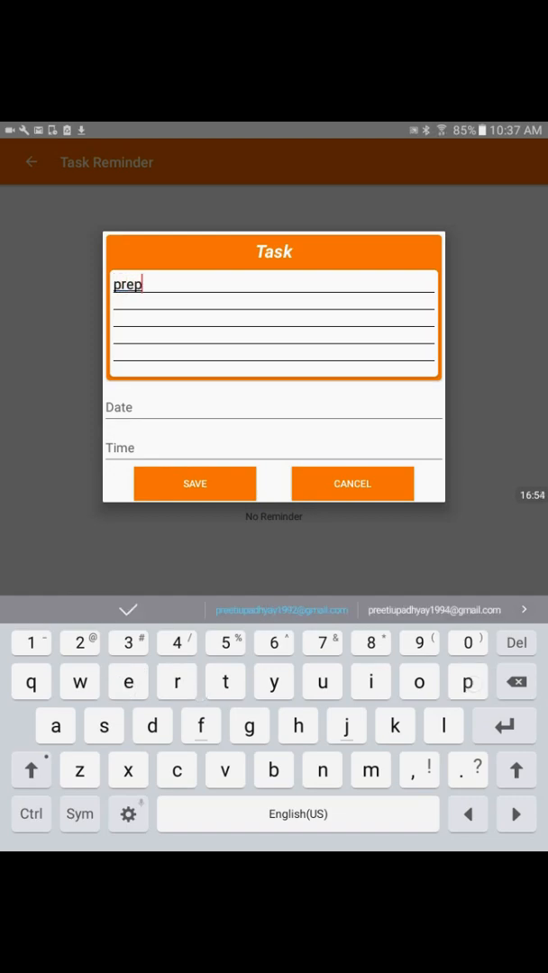
type("are ex")
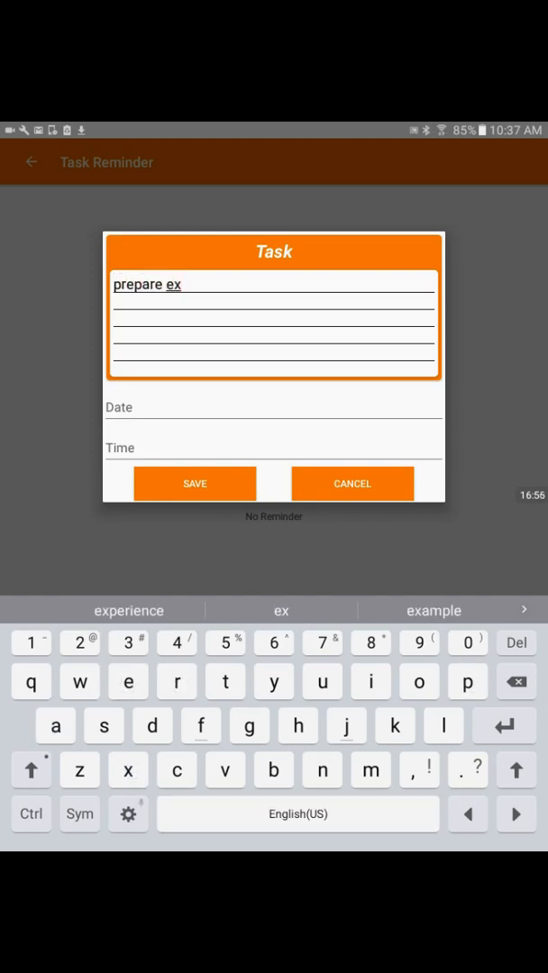
type("penses")
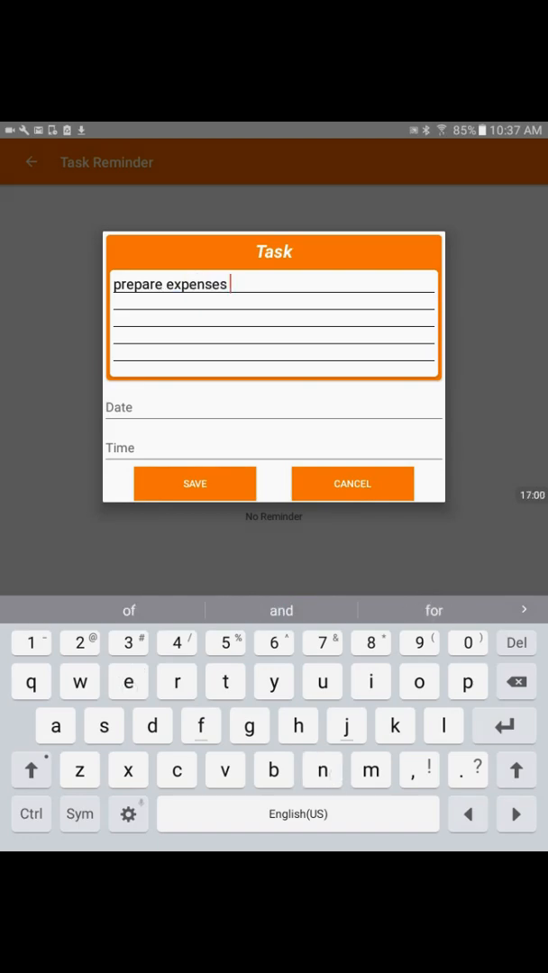
type("repor")
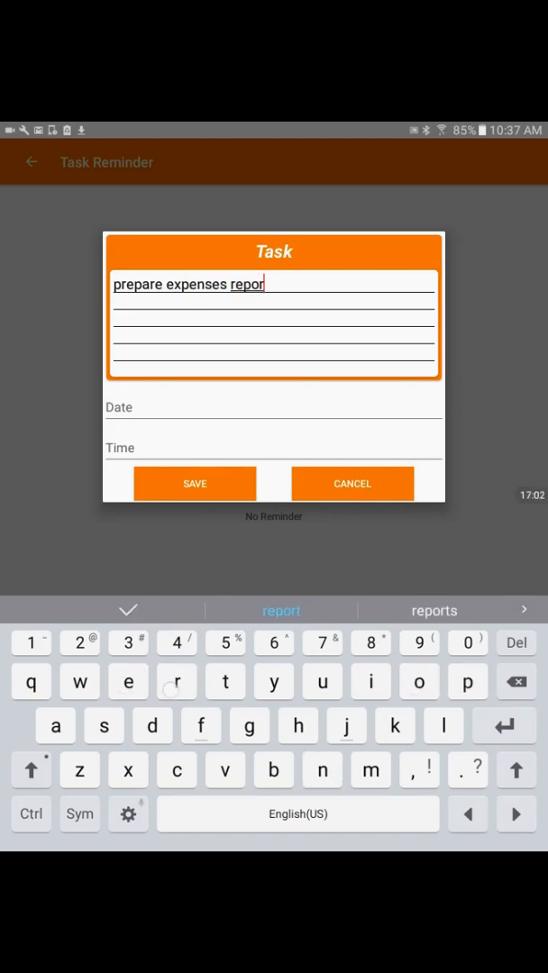
Set the reminder date to 30-Nov-2016 and time 11:37 AM, then return to the menu.
left_click(271, 406)
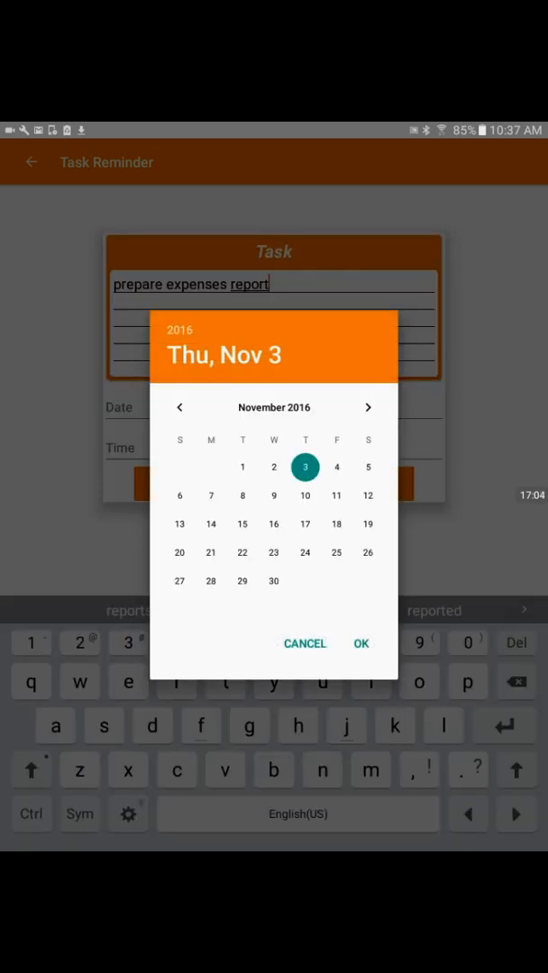
left_click(361, 643)
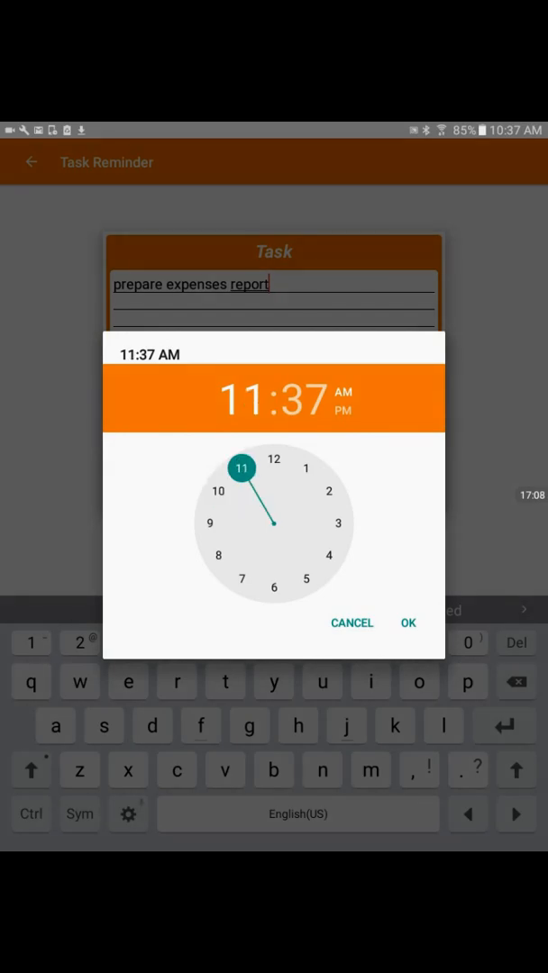
left_click(407, 622)
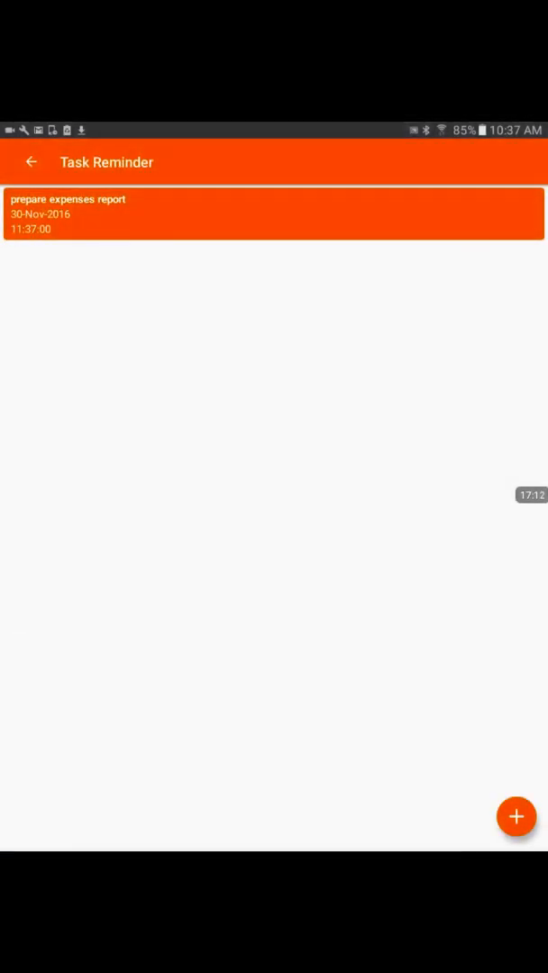
left_click(31, 162)
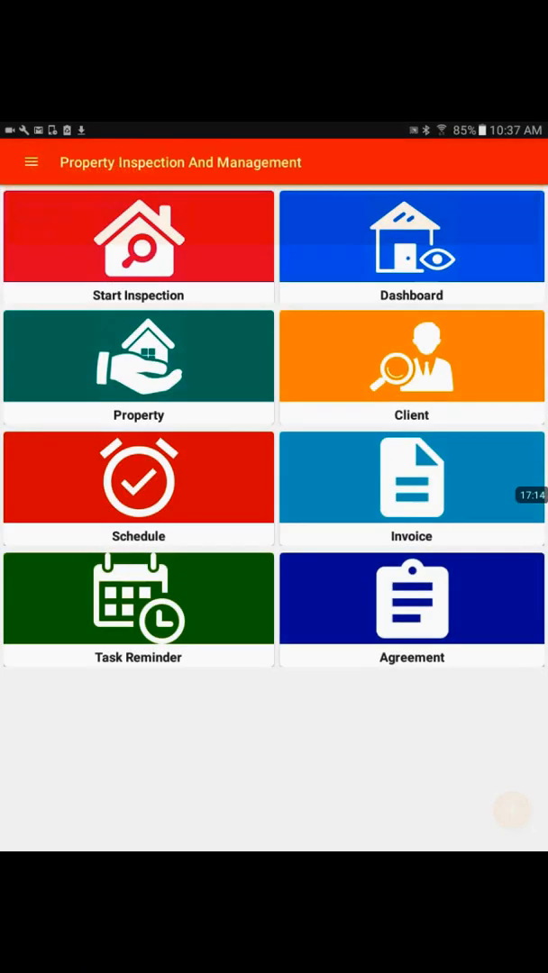